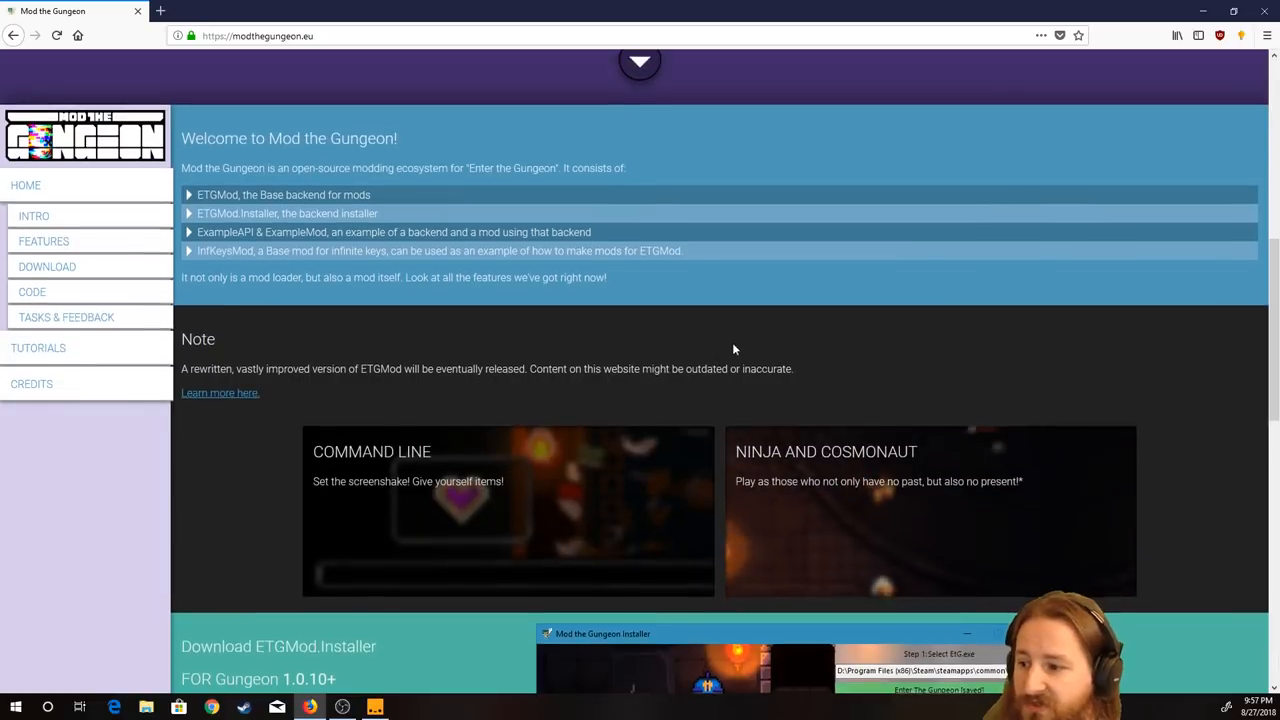
Scroll down to the Download ETGMod.Installer section and open the all-releases list
scroll("down", 3)
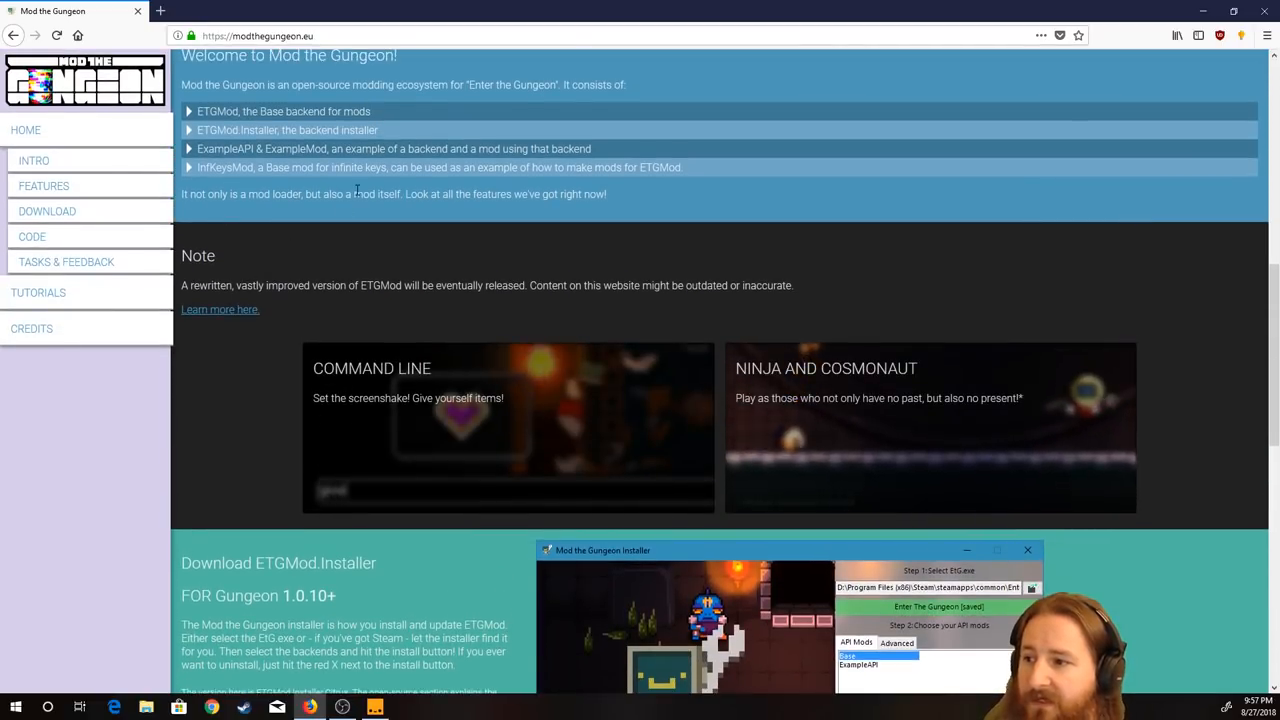
scroll("down", 3)
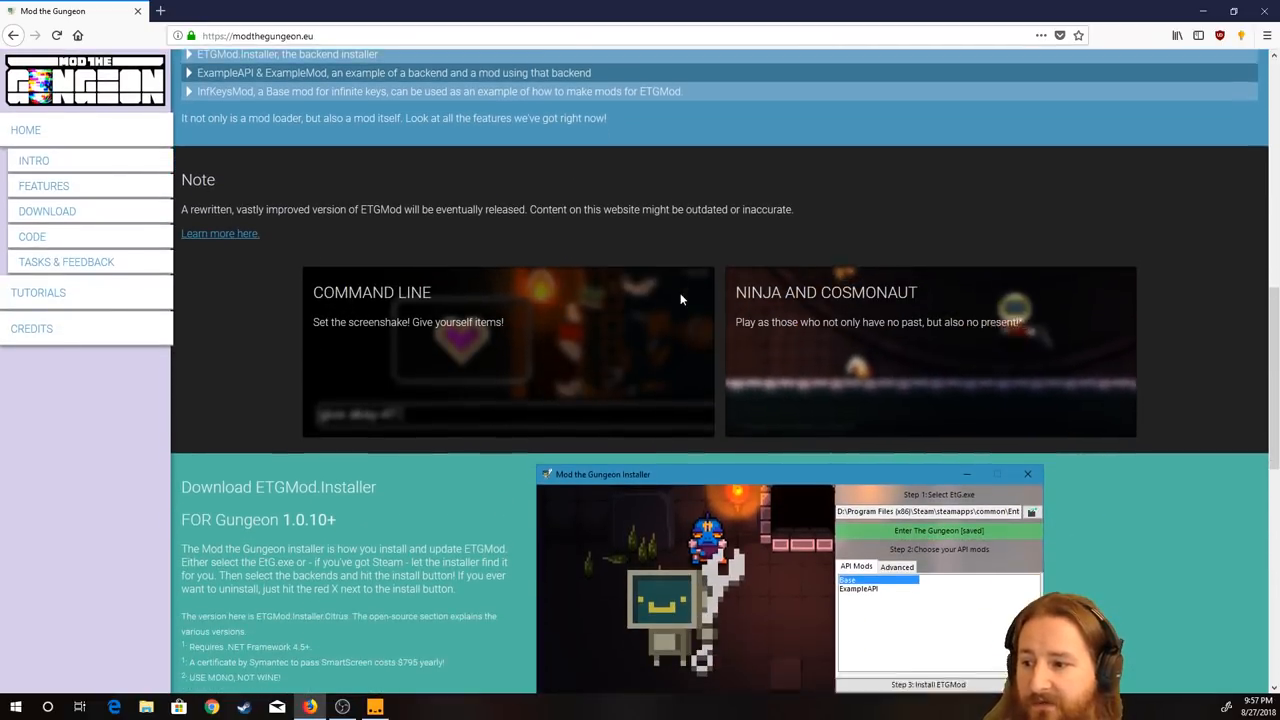
scroll("down", 3)
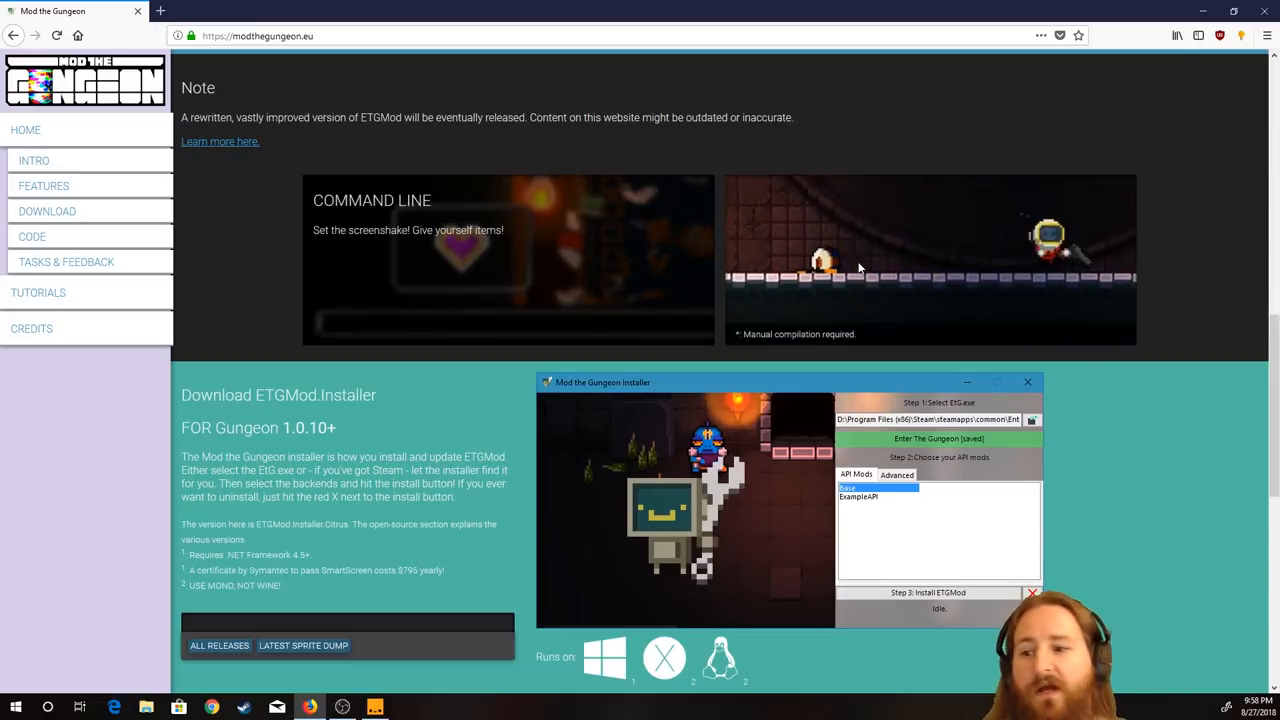
scroll("down", 3)
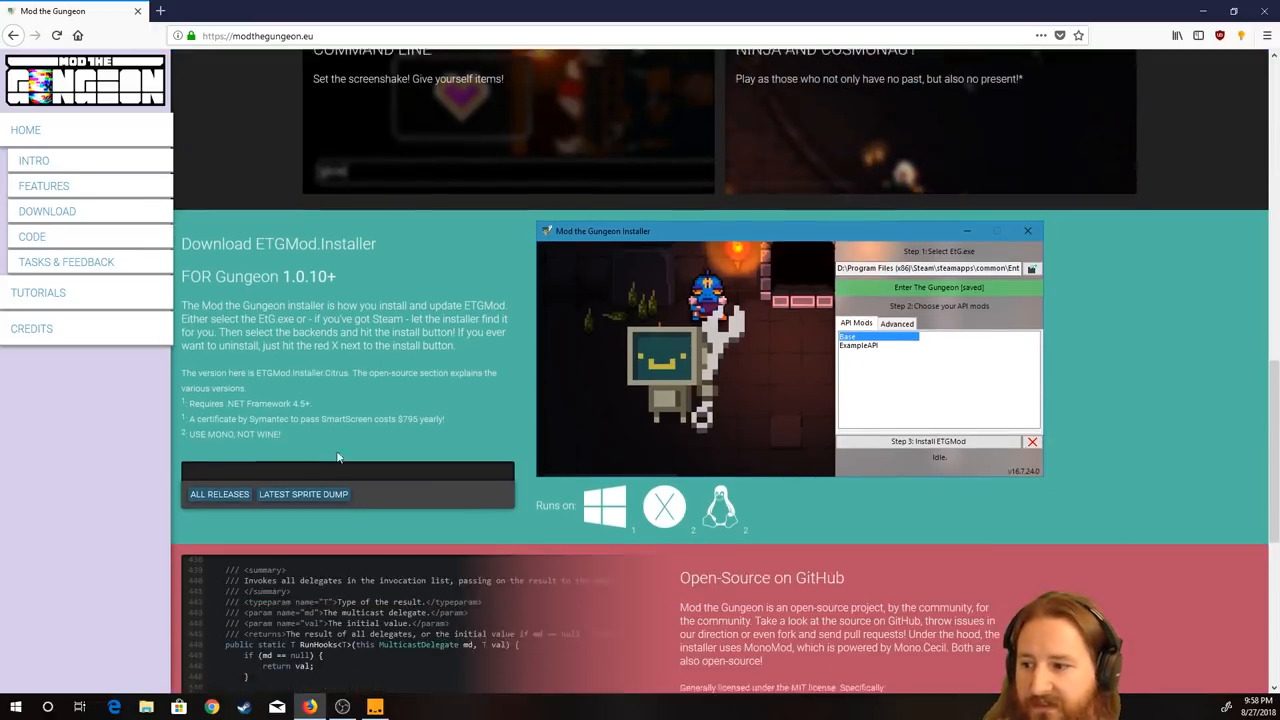
scroll("down", 3)
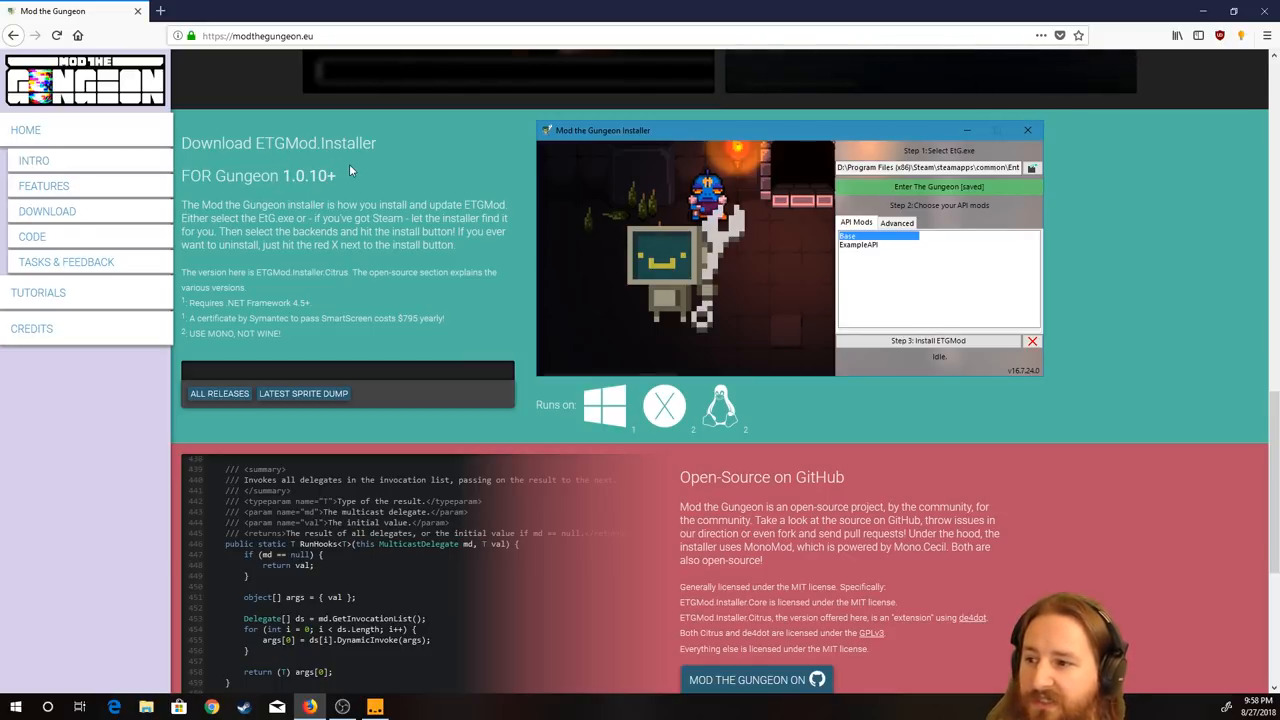
left_click(219, 393)
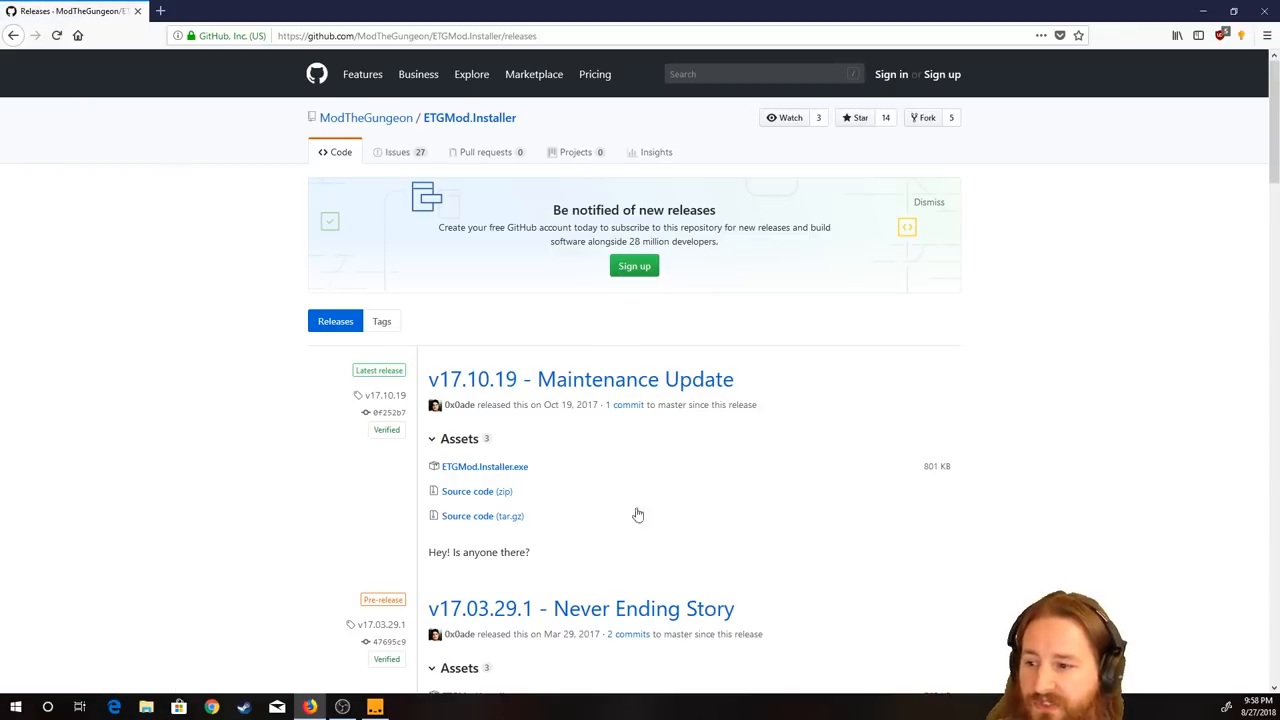
mouse_move(575, 406)
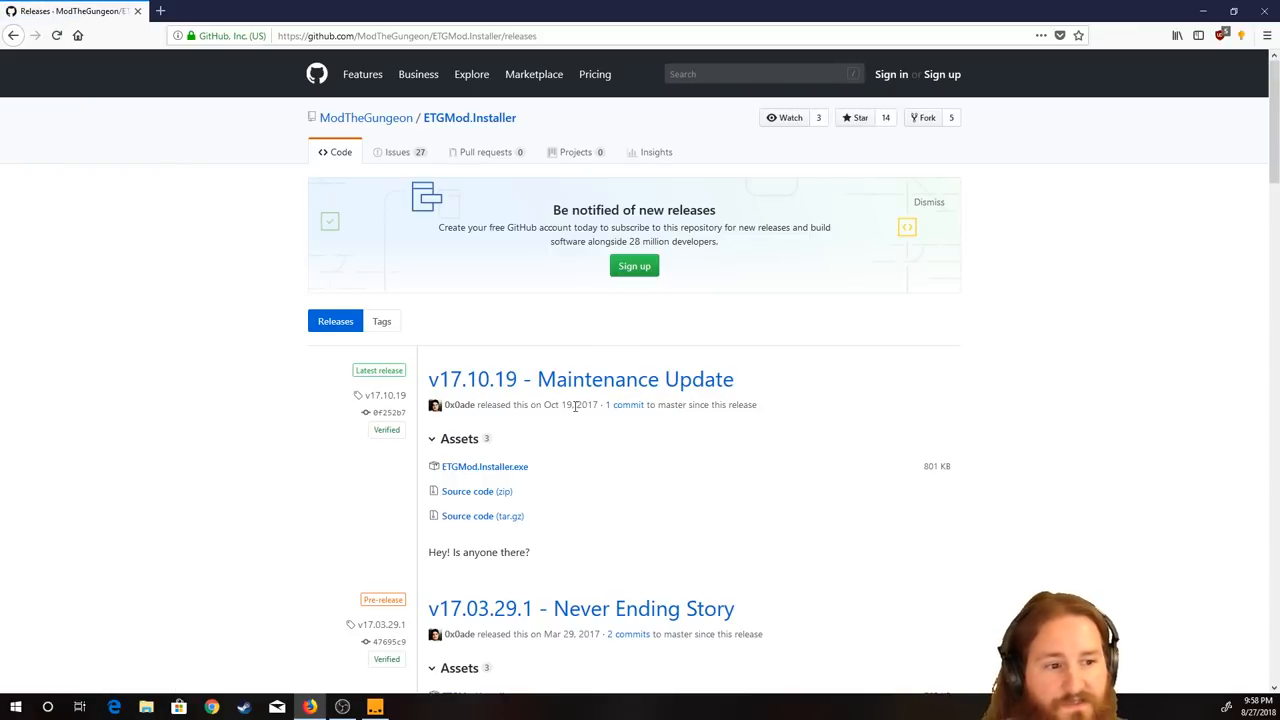
mouse_move(570, 405)
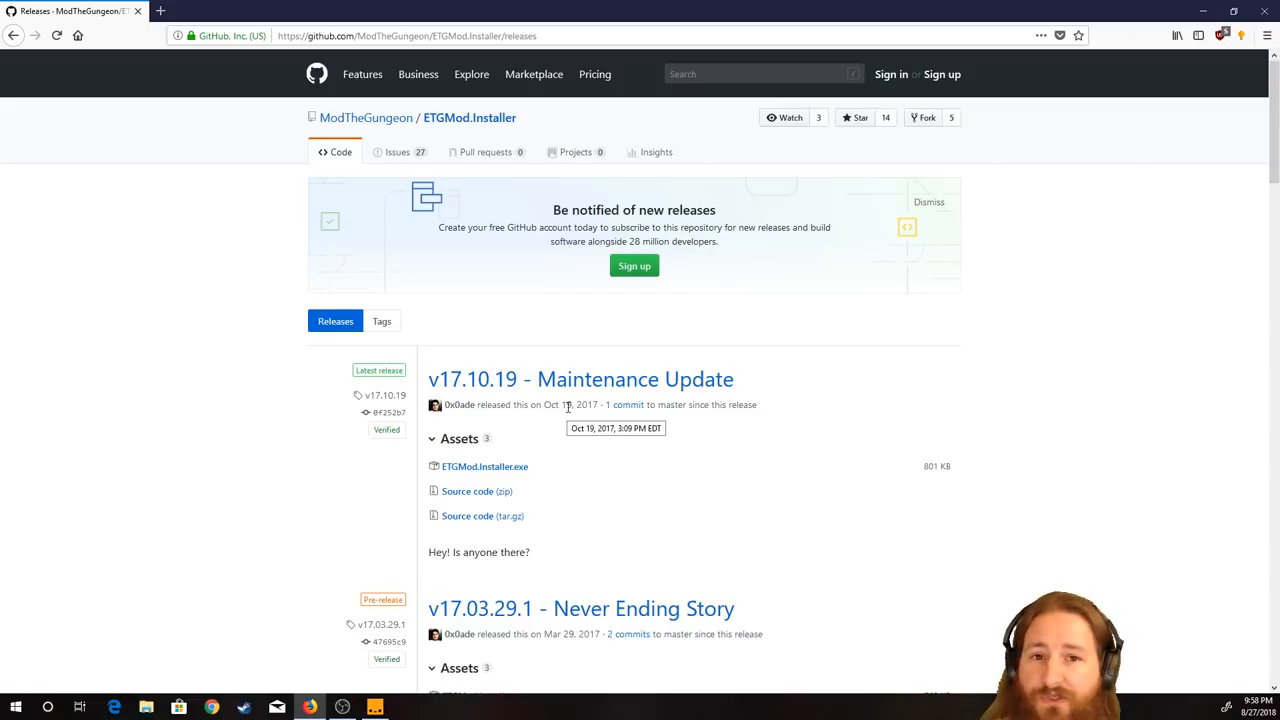
mouse_move(583, 439)
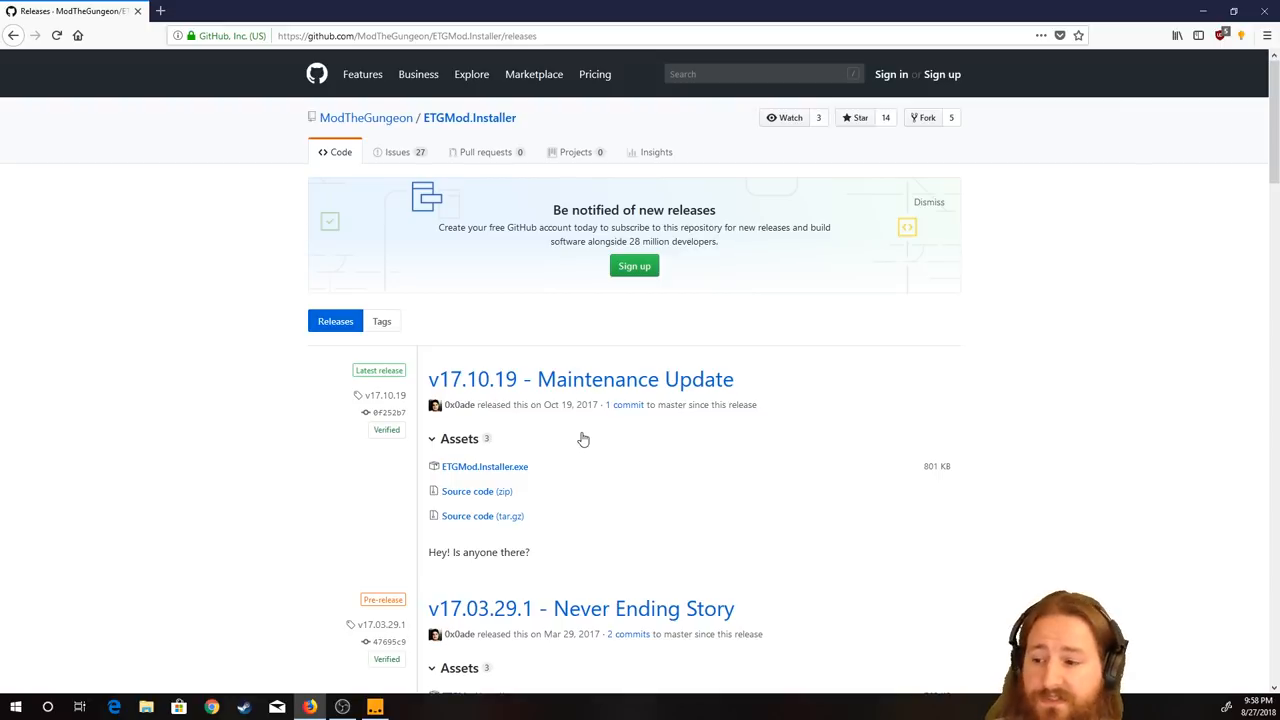
mouse_move(520, 438)
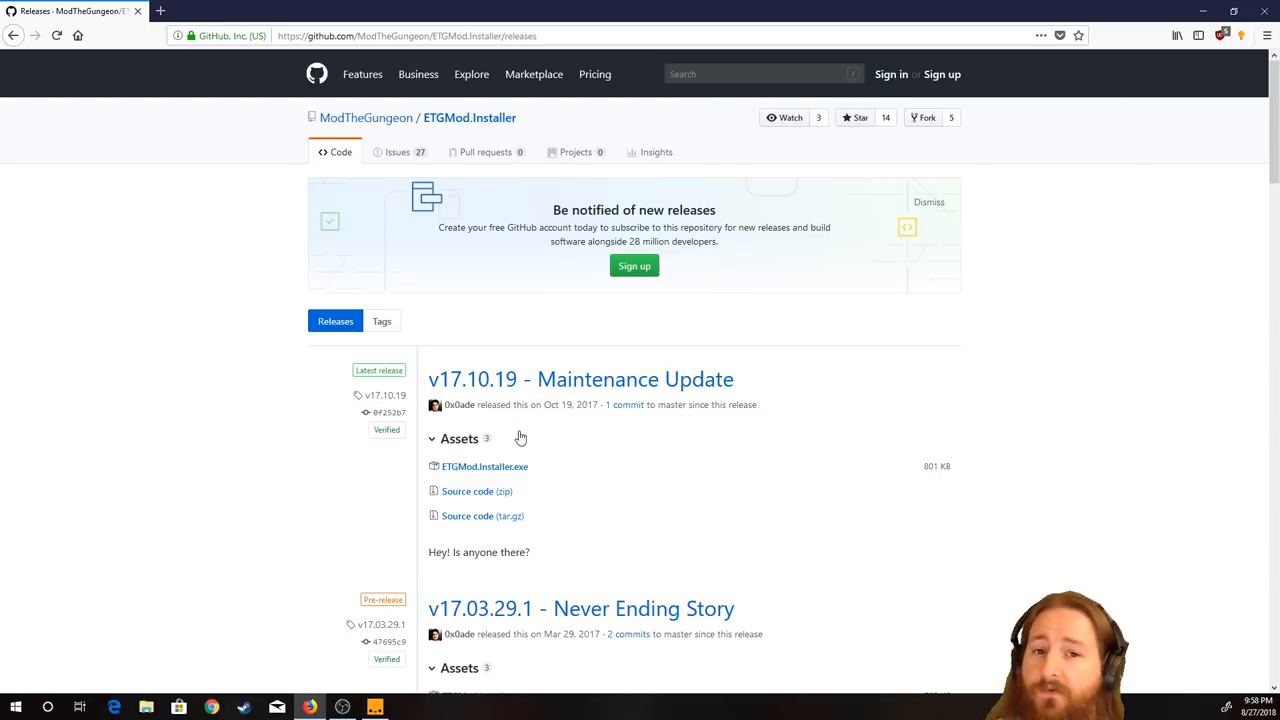
mouse_move(643, 416)
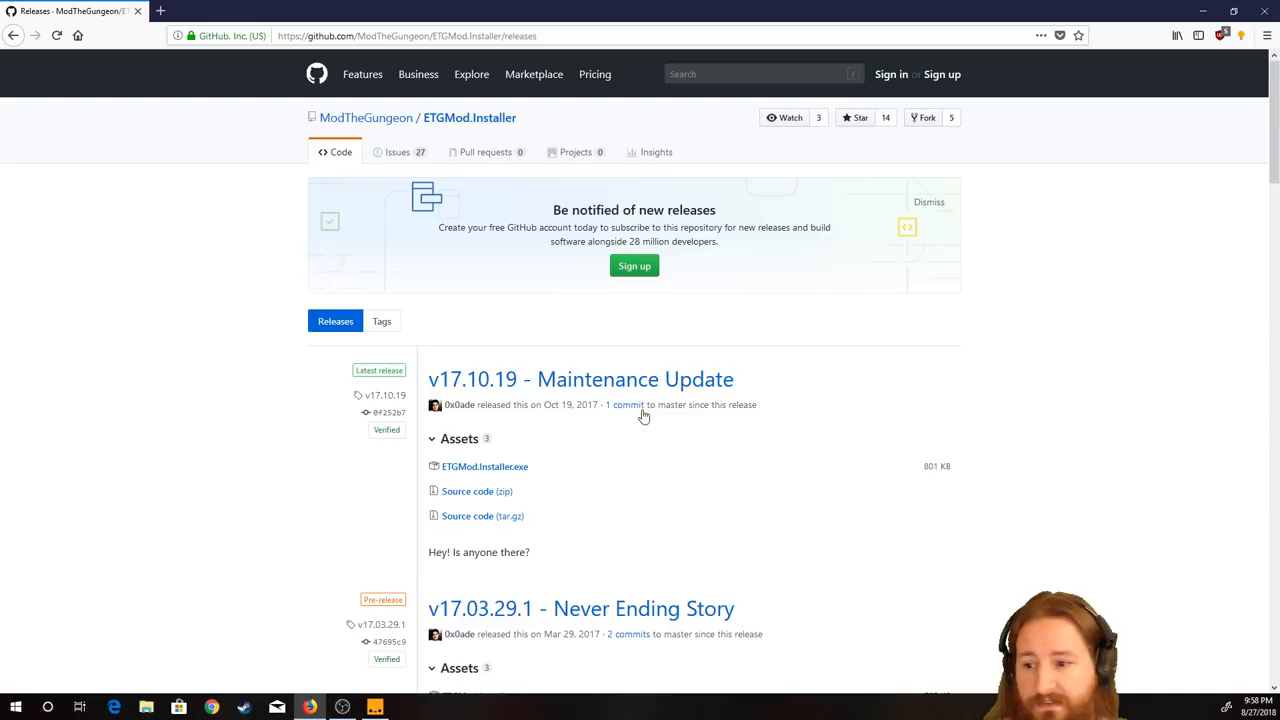
mouse_move(710, 403)
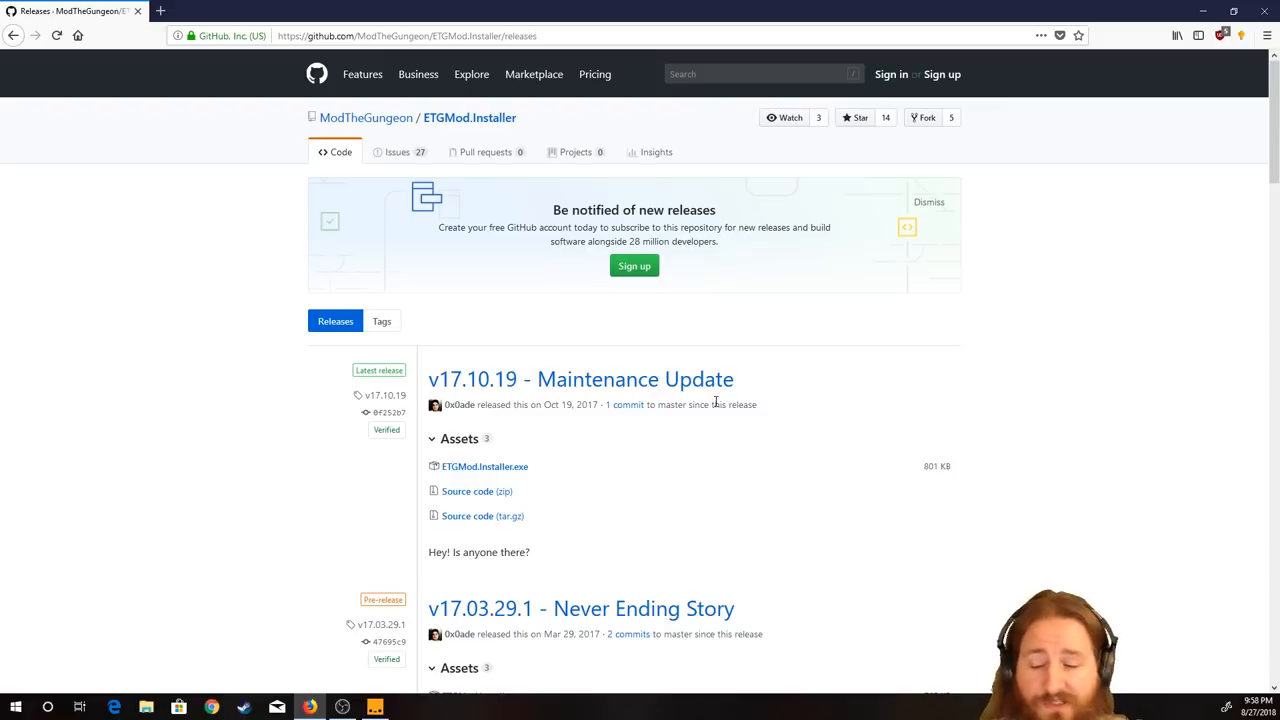
mouse_move(232, 354)
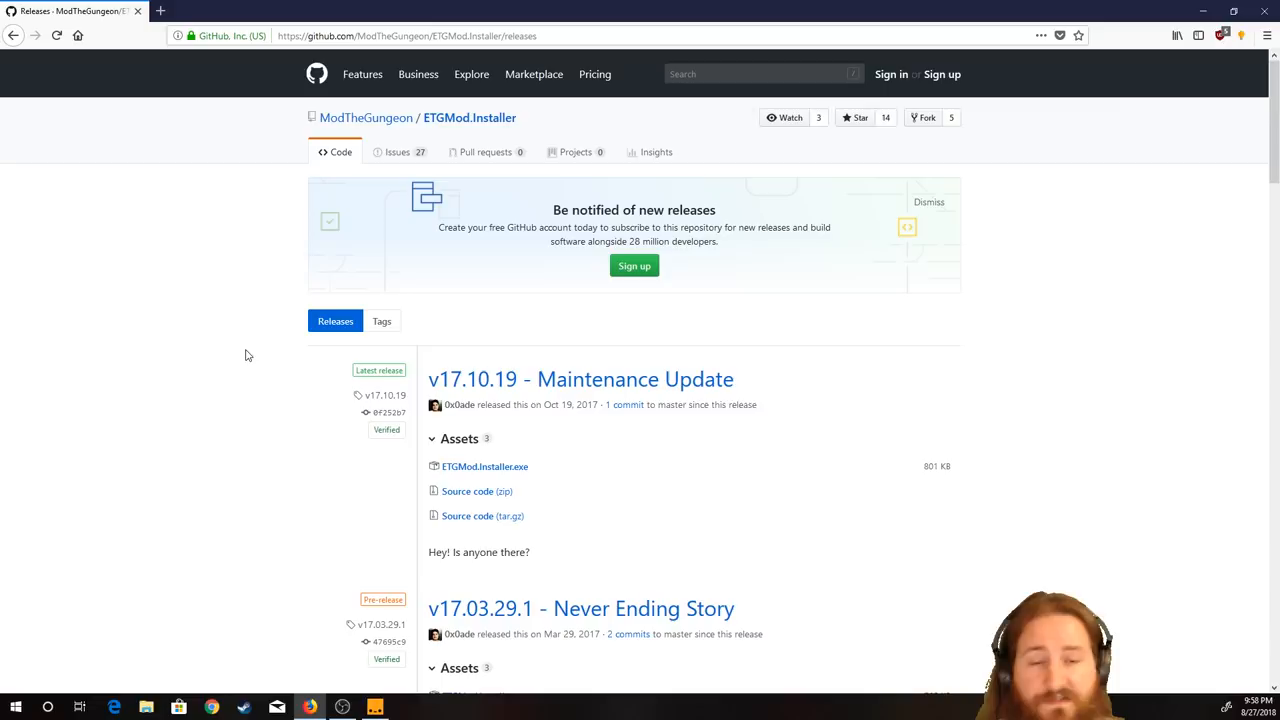
mouse_move(485, 466)
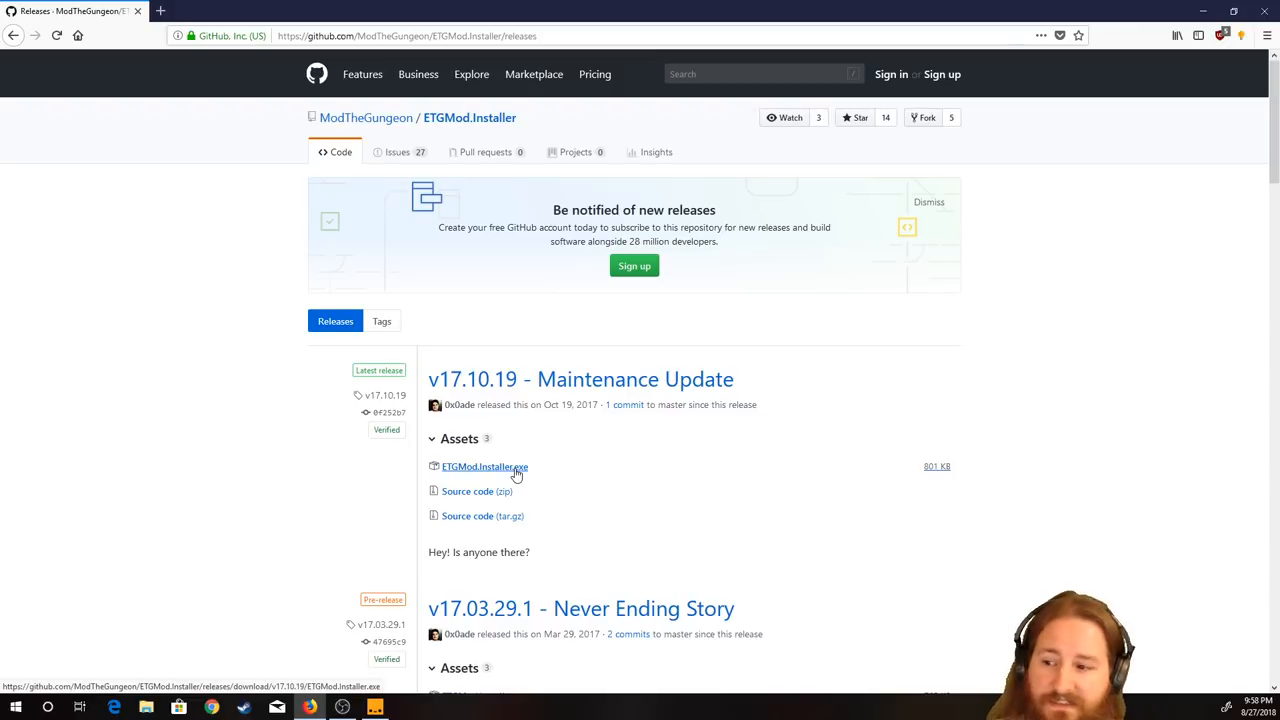
Download and save ETGMod.Installer.exe from the v17.10.19 assets
left_click(484, 466)
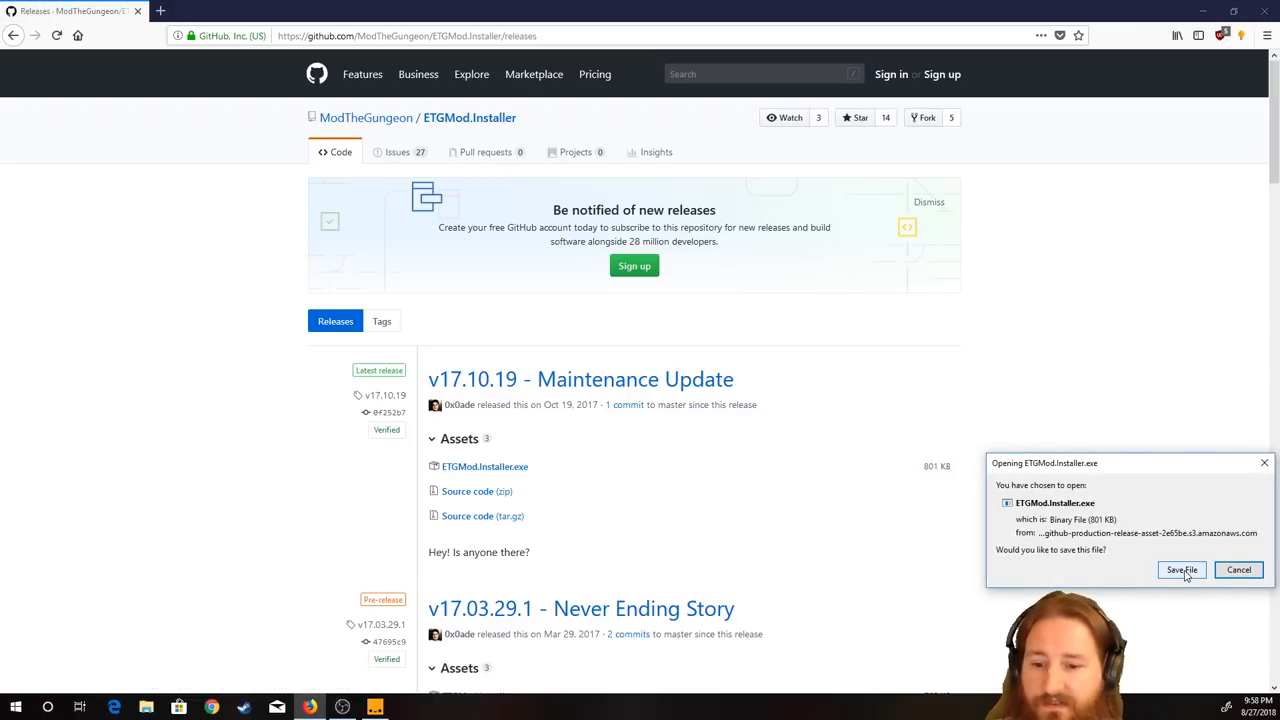
left_click(1181, 569)
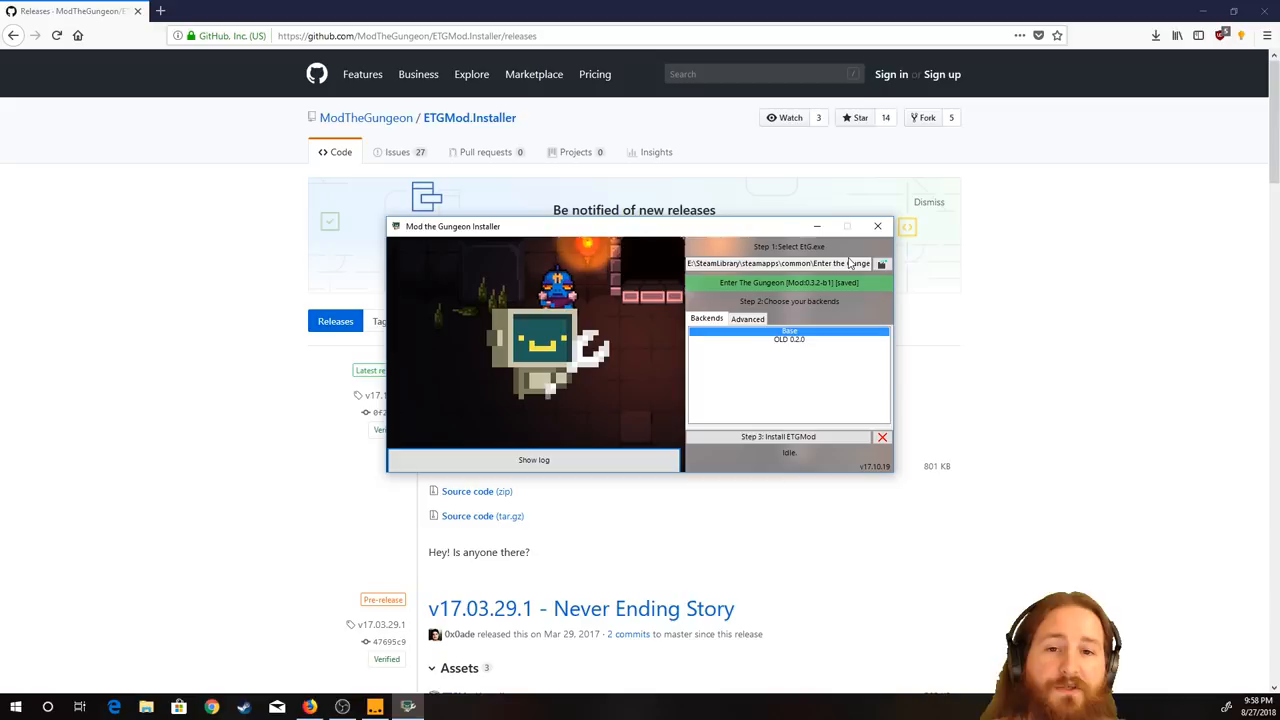
Review the Advanced tab options, return to Backends, and browse for EtG.exe
left_click(881, 263)
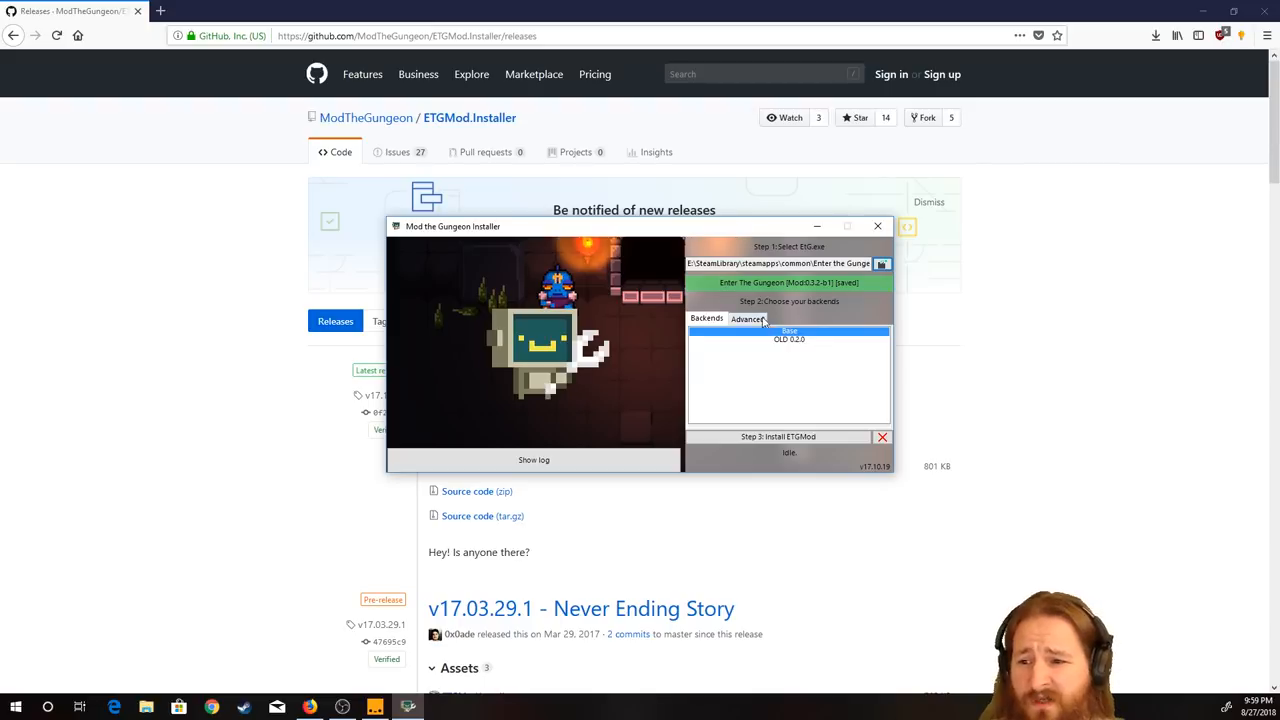
left_click(747, 318)
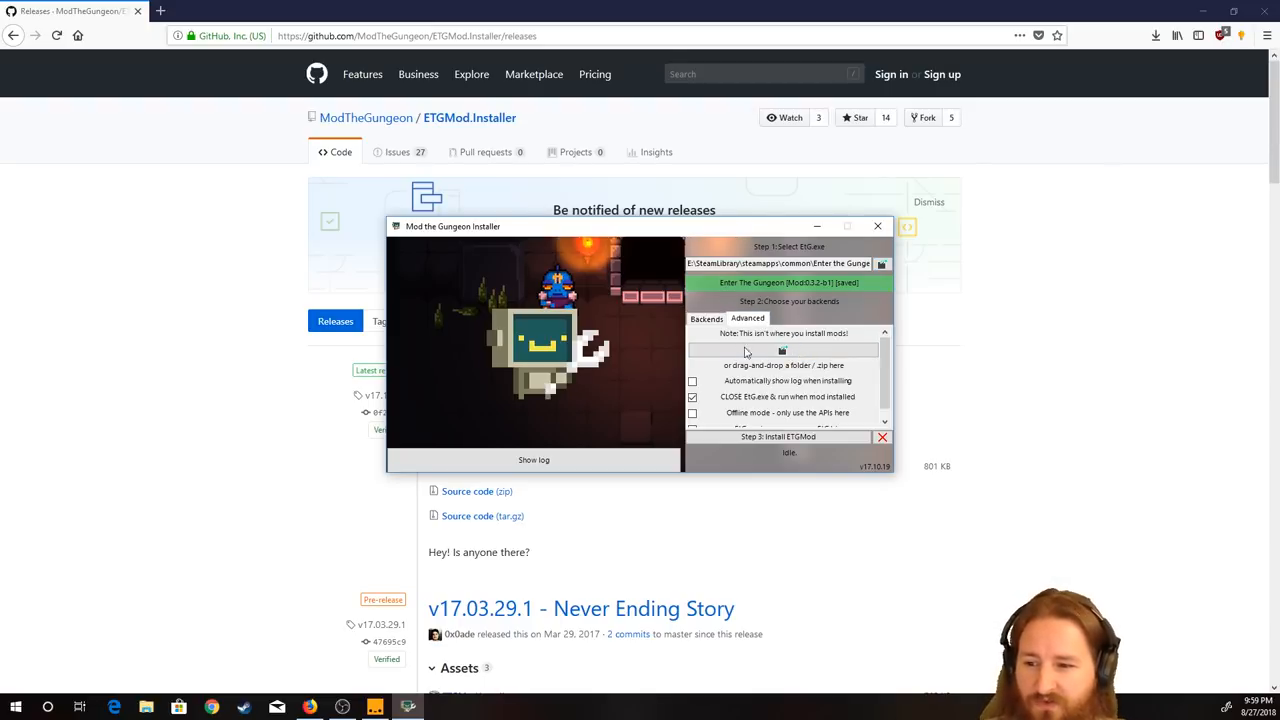
scroll("down", 3)
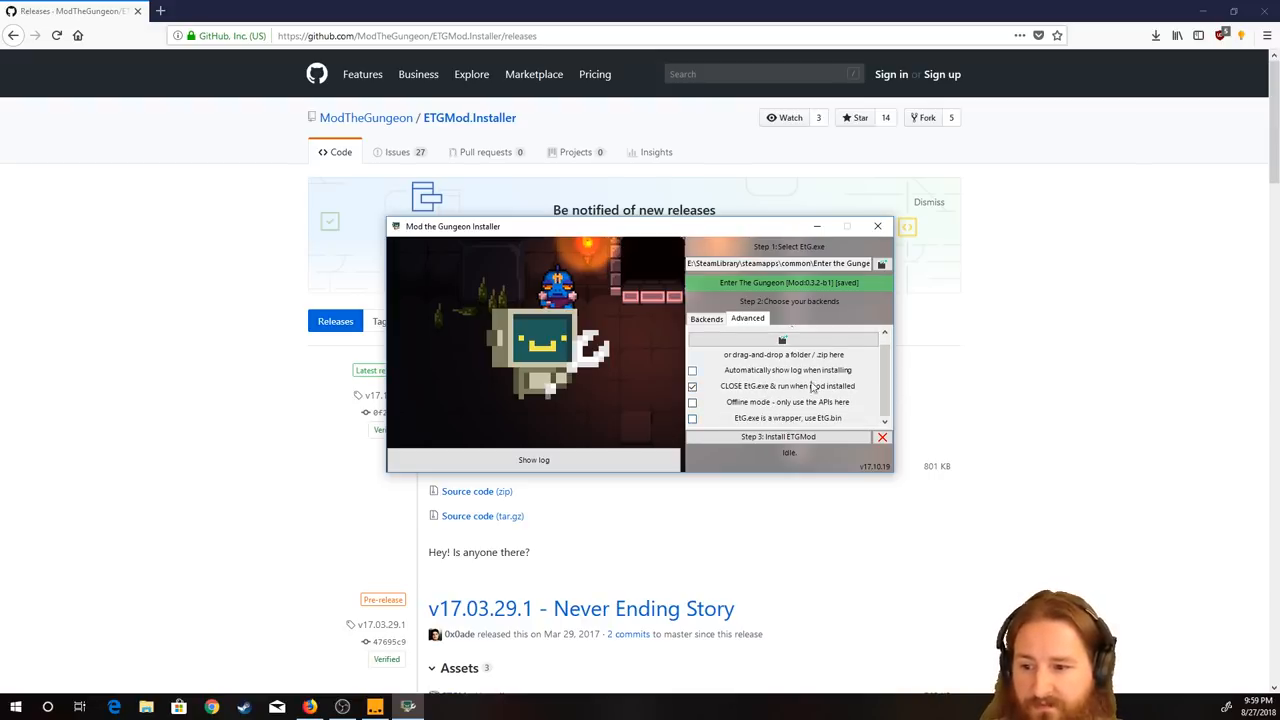
left_click(706, 318)
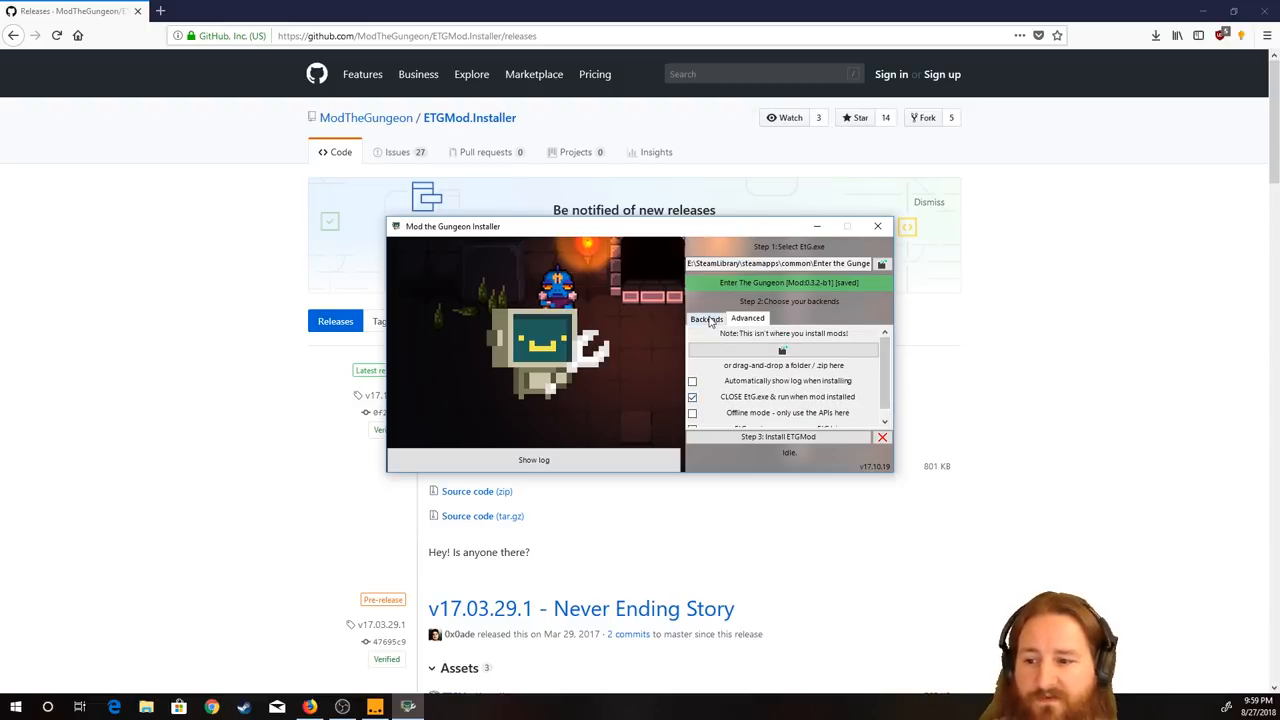
left_click(706, 318)
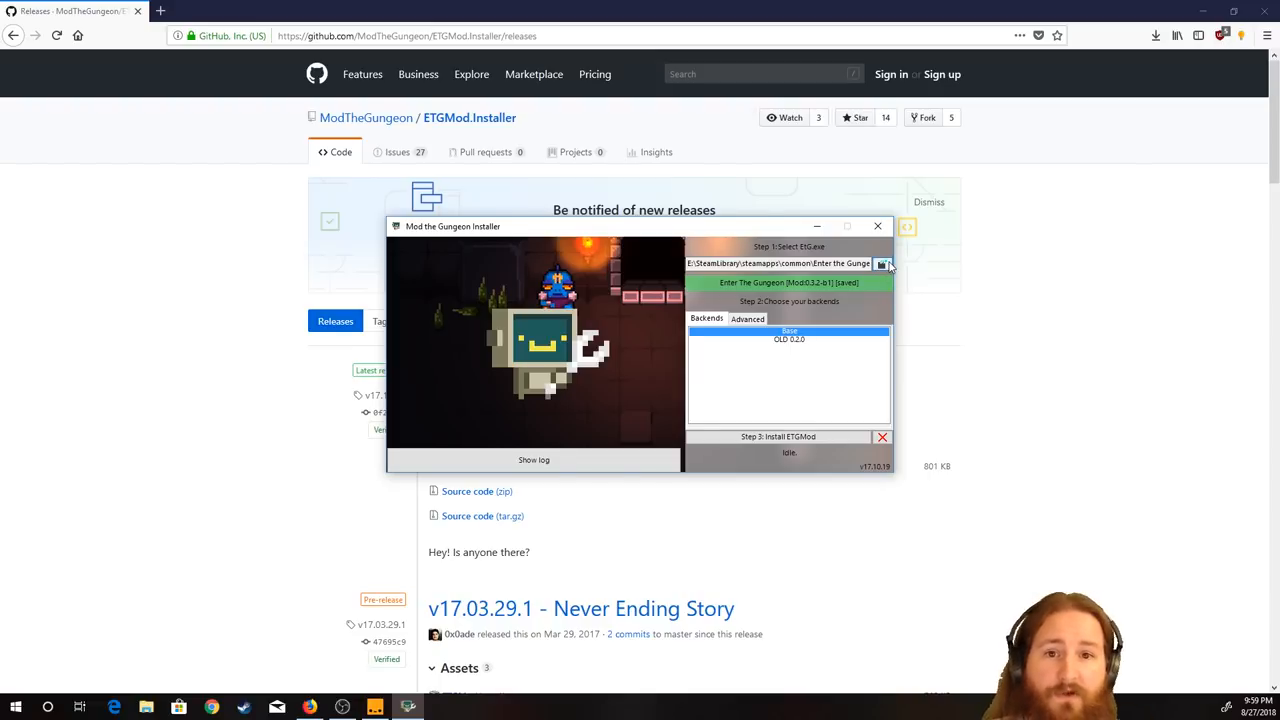
left_click(884, 263)
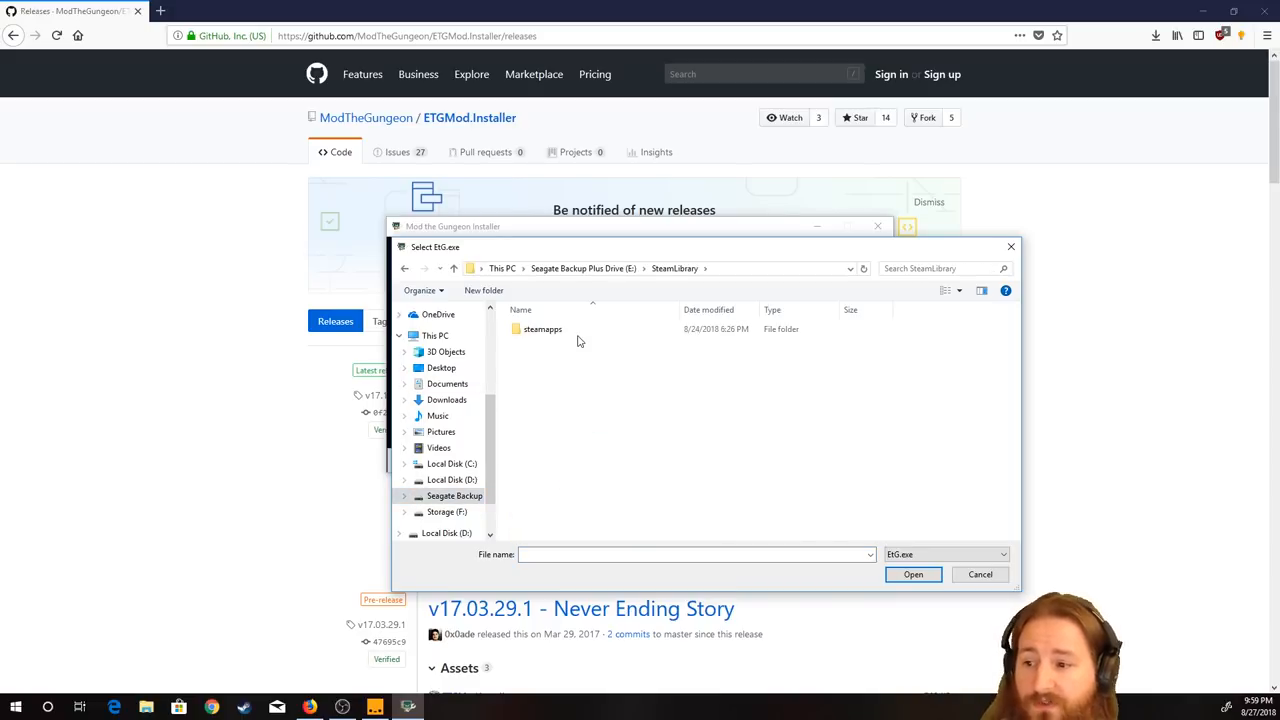
Select EtG.exe from steamapps > common > Enter the Gungeon
double_click(543, 329)
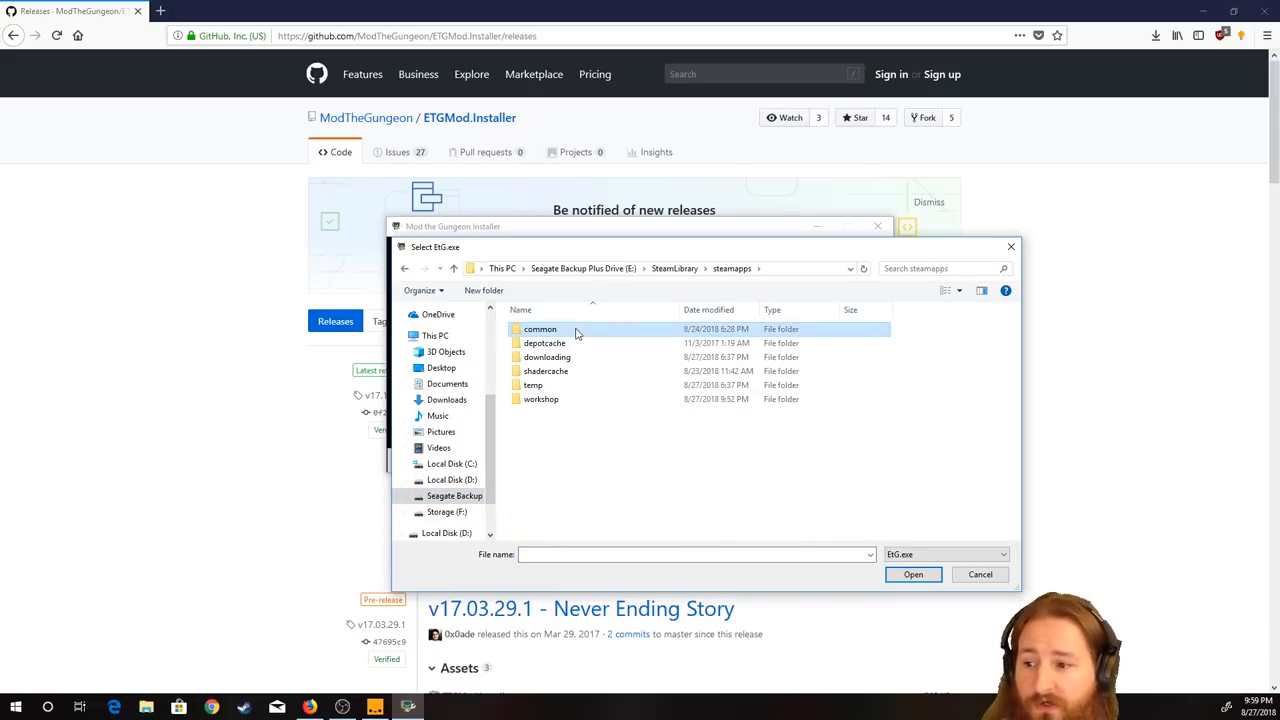
double_click(540, 328)
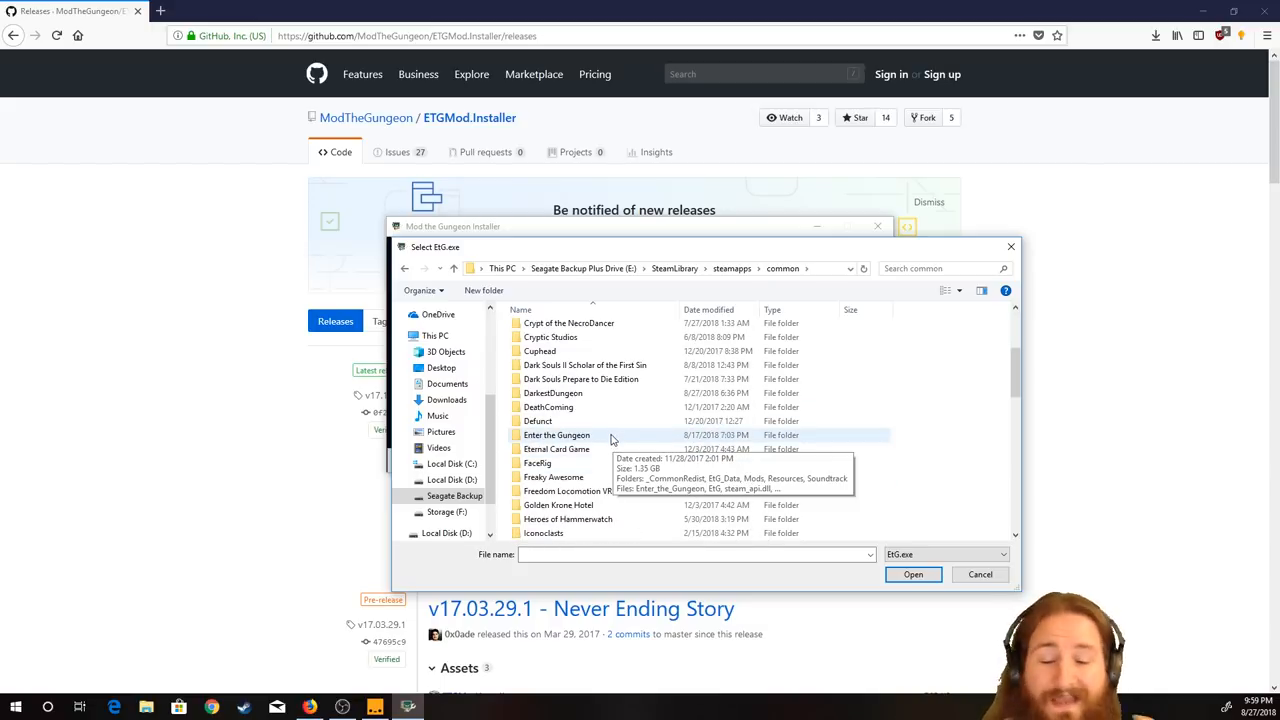
double_click(556, 434)
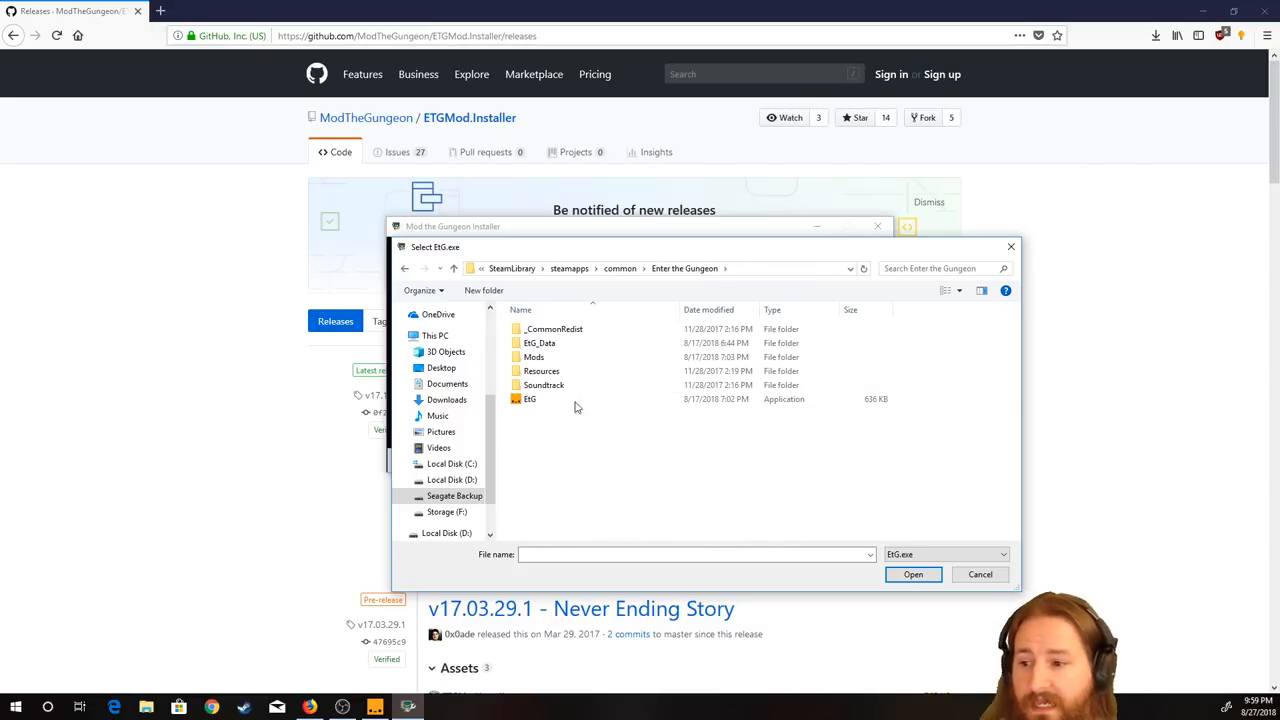
double_click(533, 357)
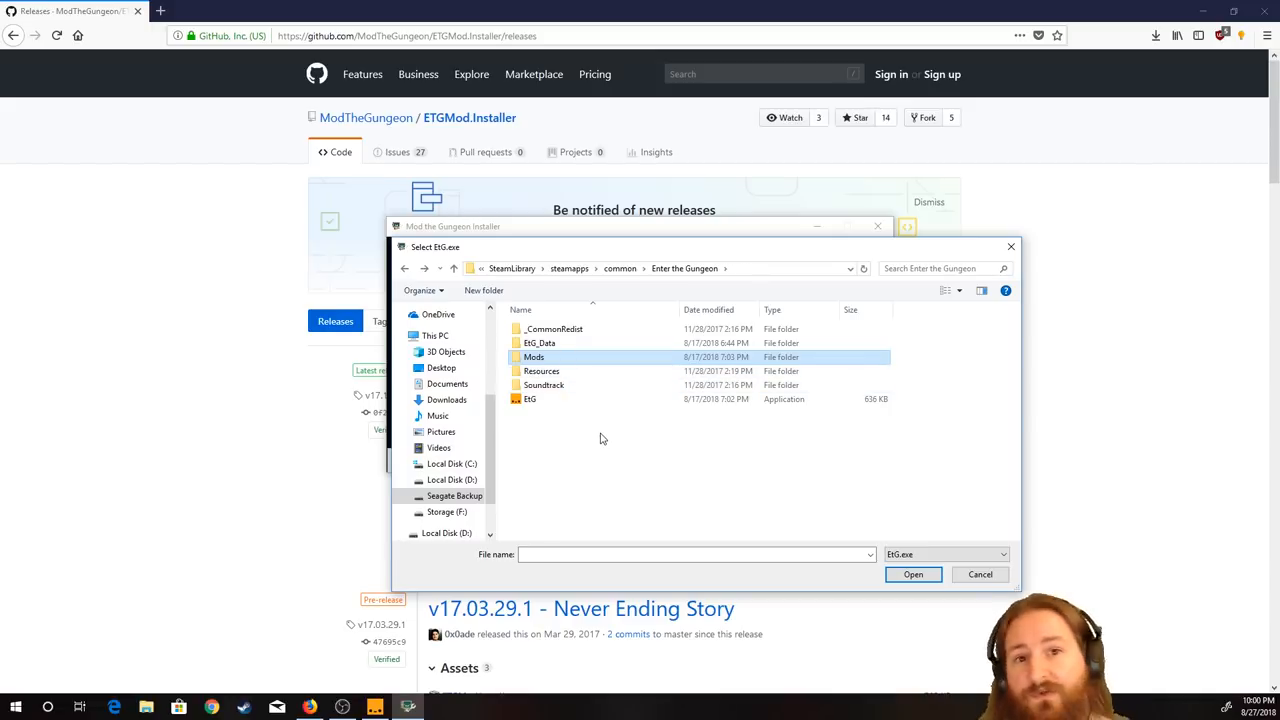
left_click(912, 574)
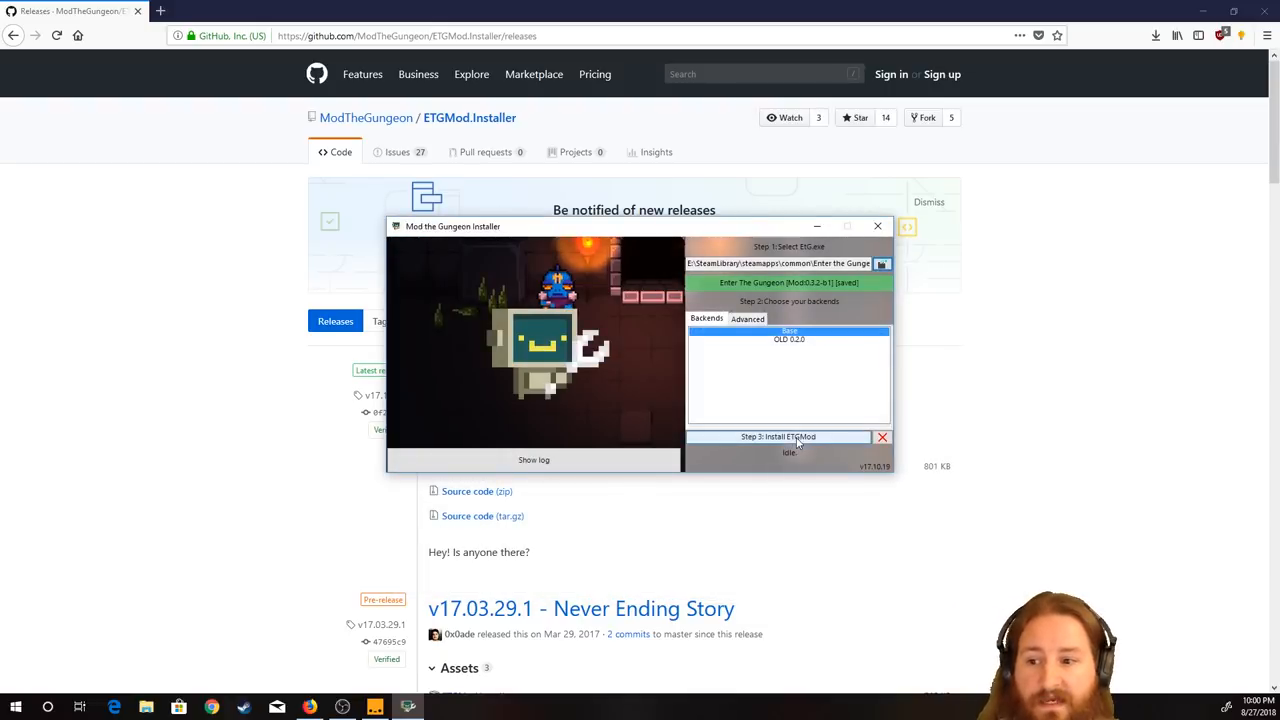
mouse_move(860, 311)
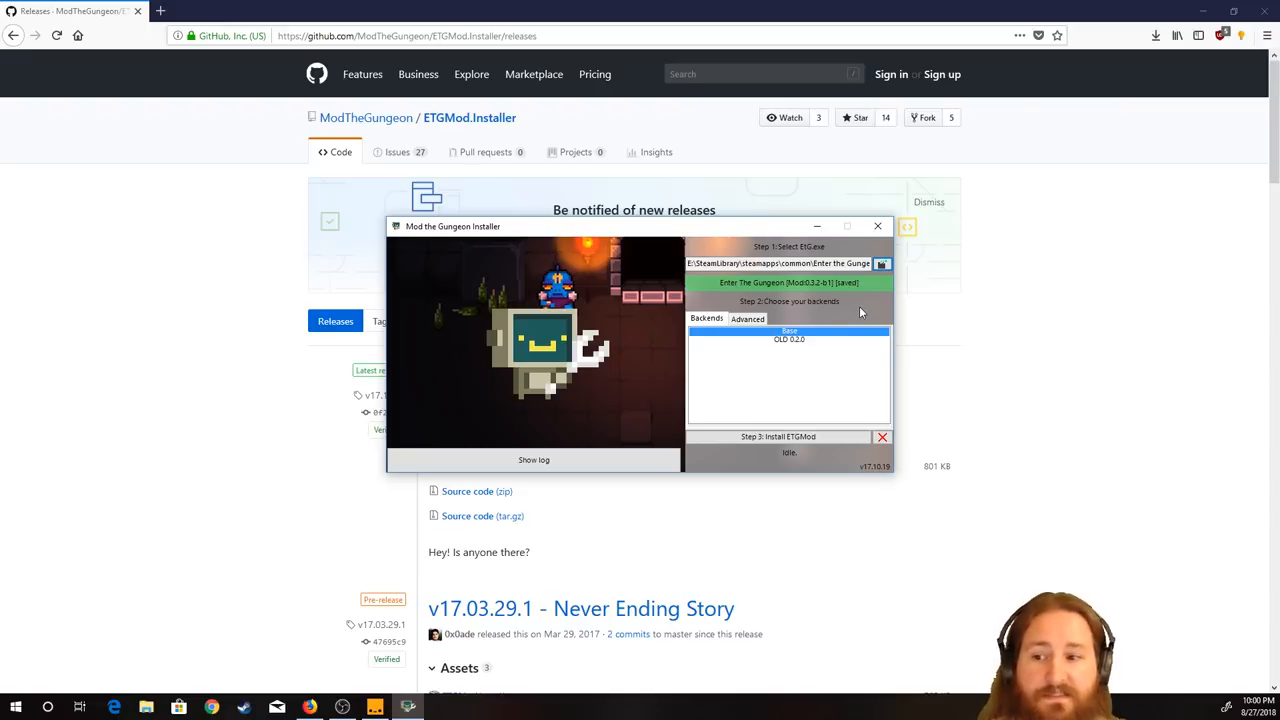
mouse_move(790, 290)
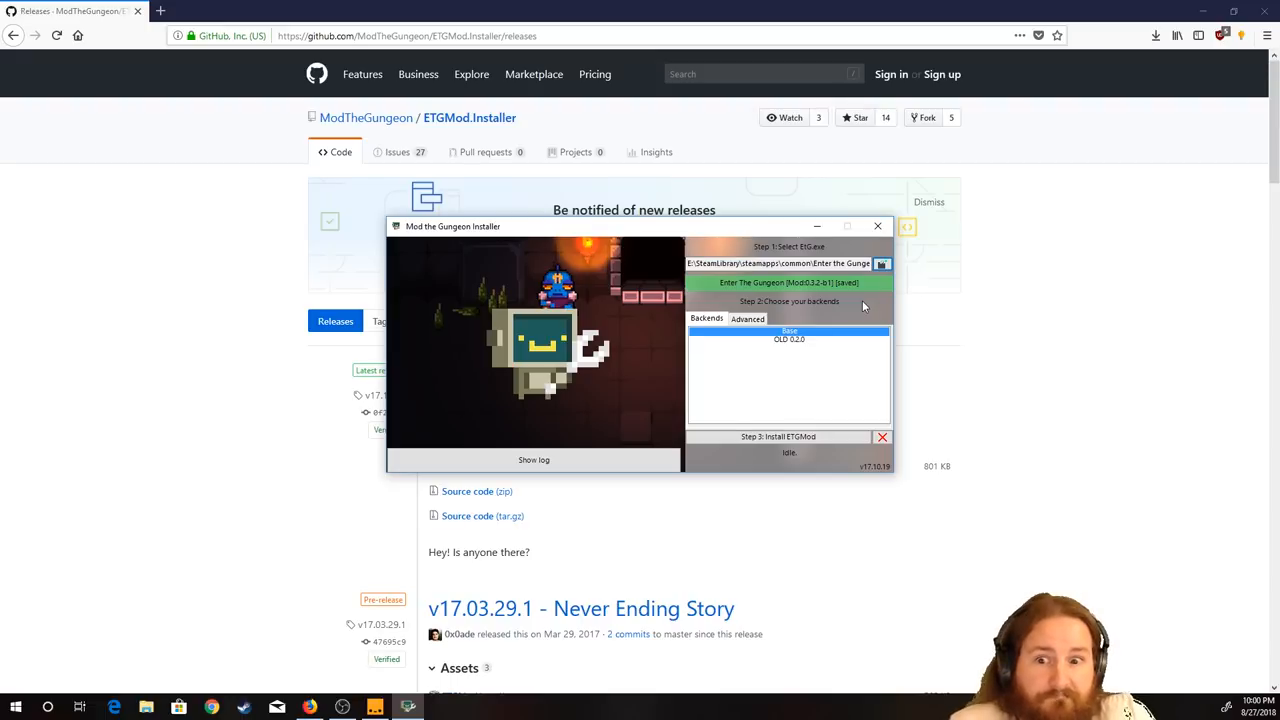
mouse_move(877, 246)
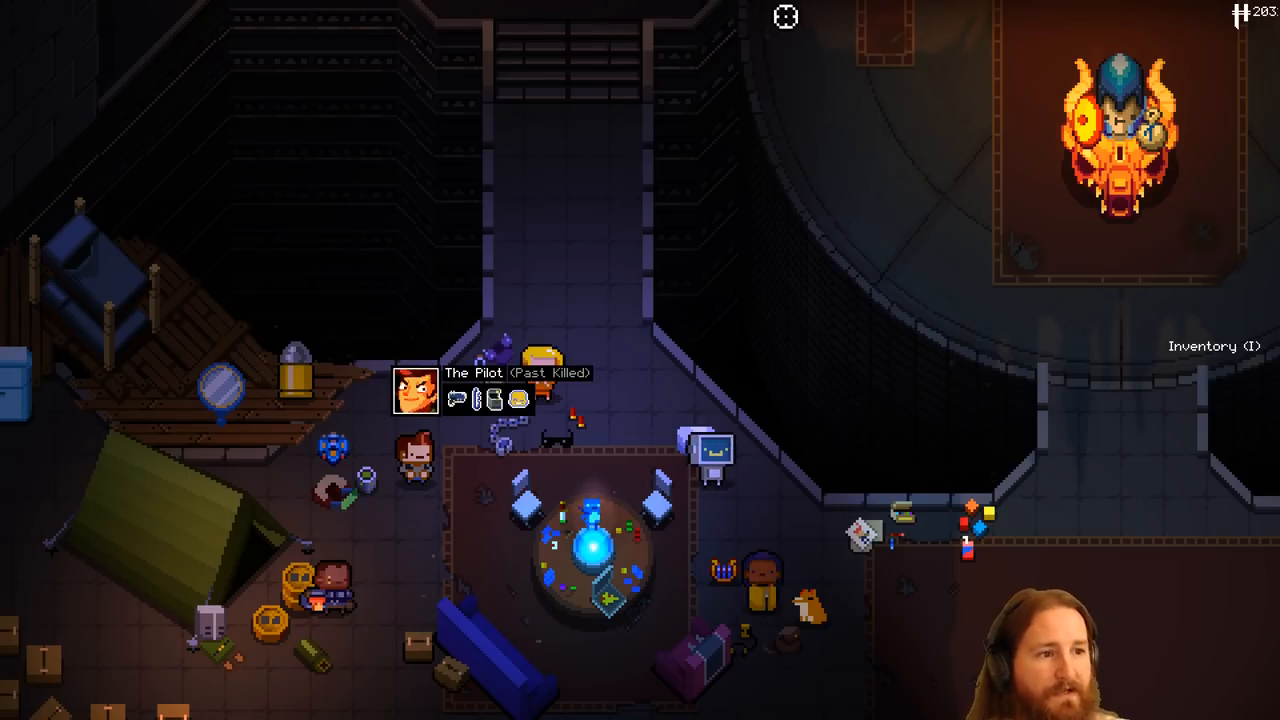
mouse_move(505, 308)
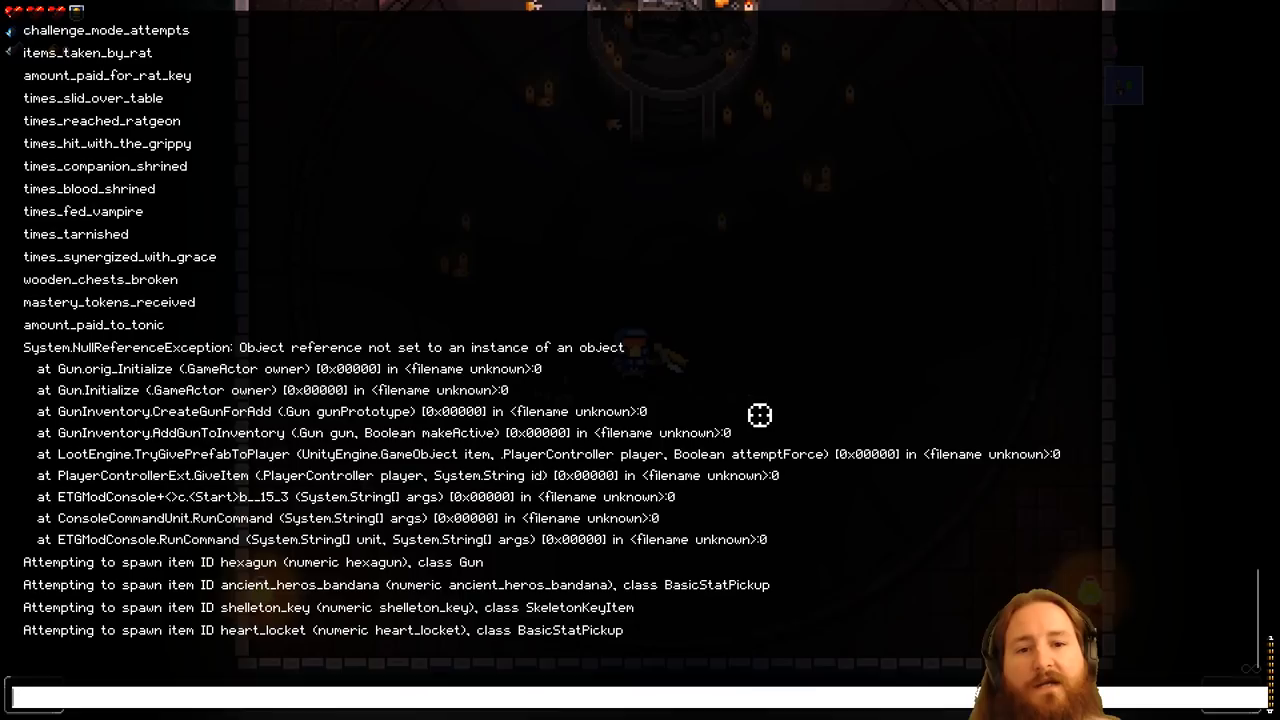
mouse_move(600, 228)
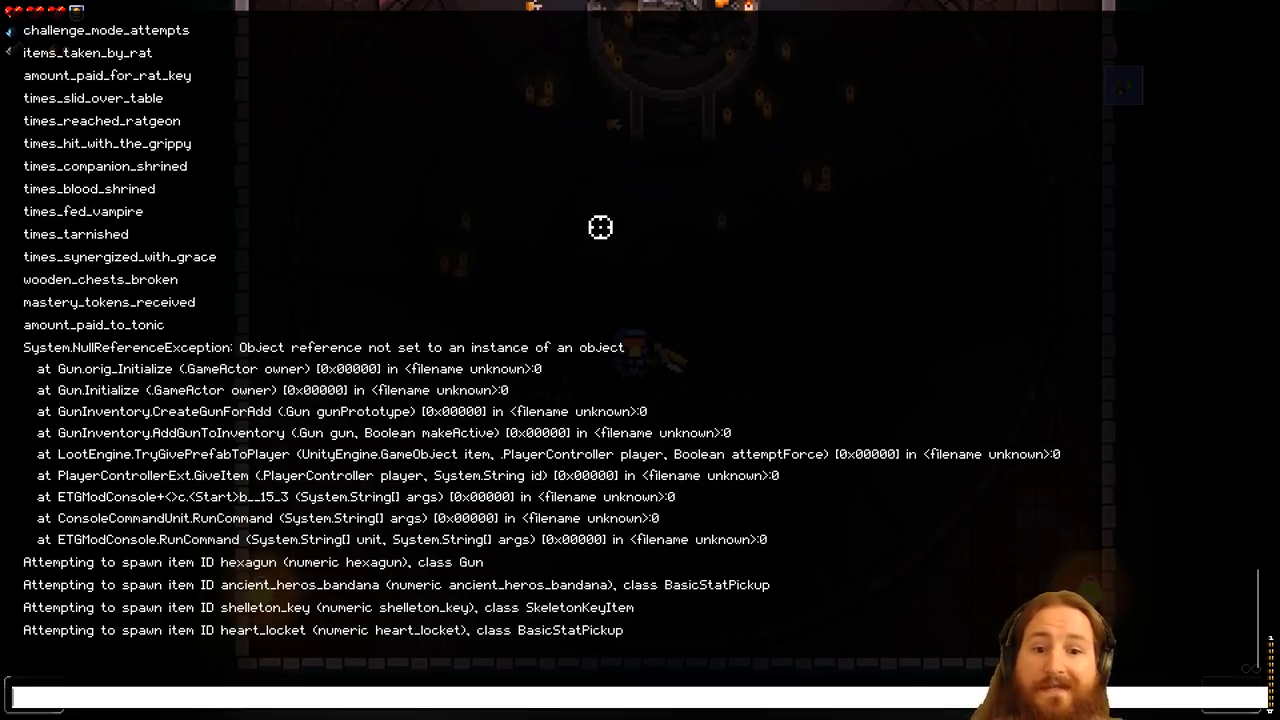
mouse_move(853, 276)
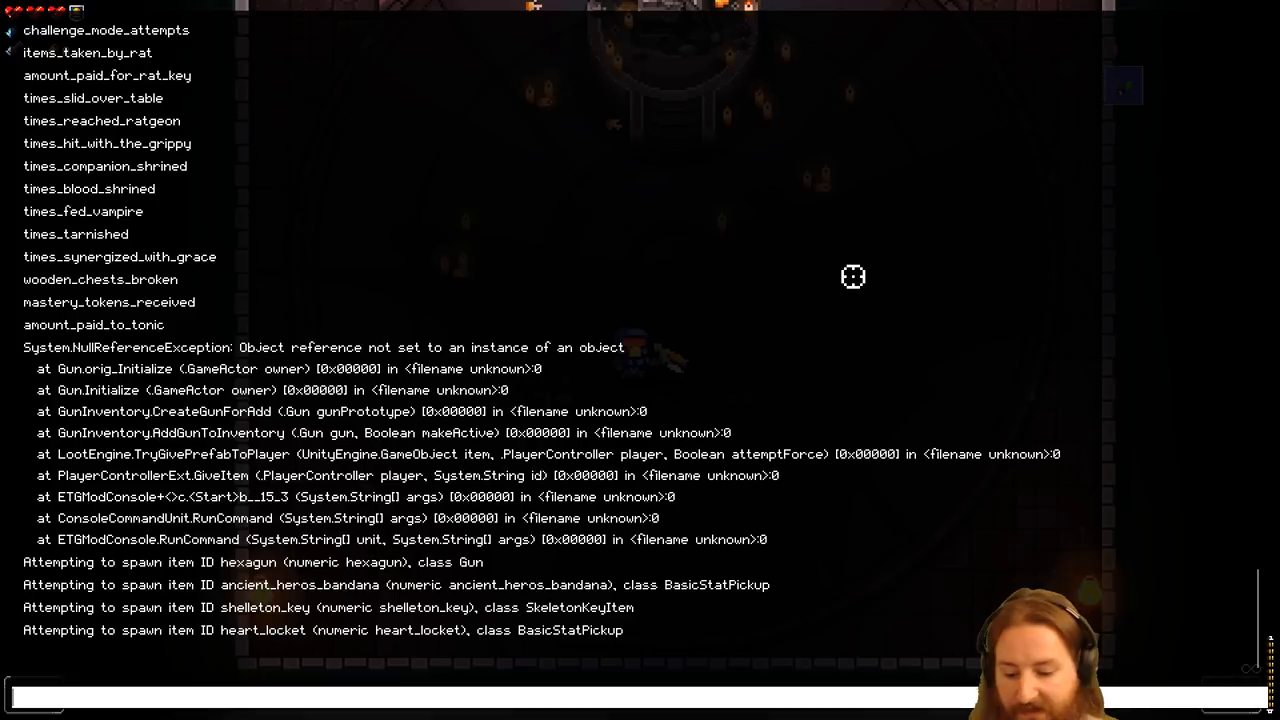
Close the mod console and choose Options from the pause menu
type("h")
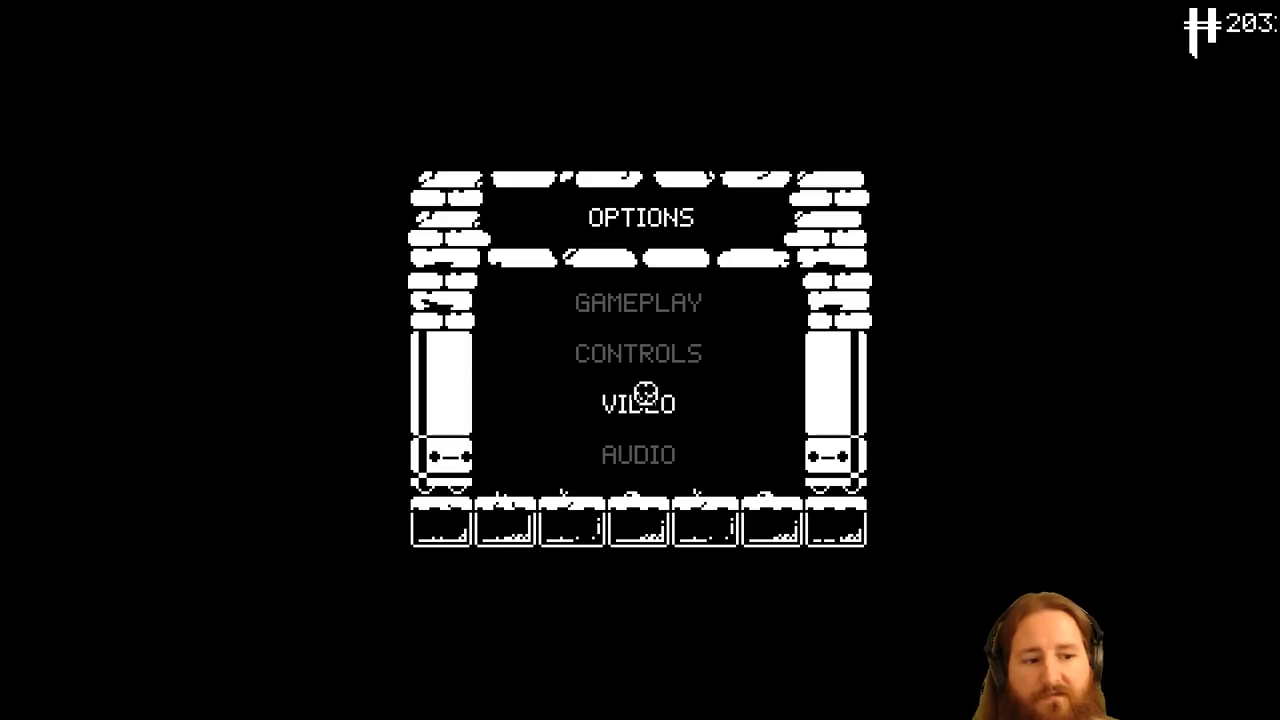
left_click(638, 402)
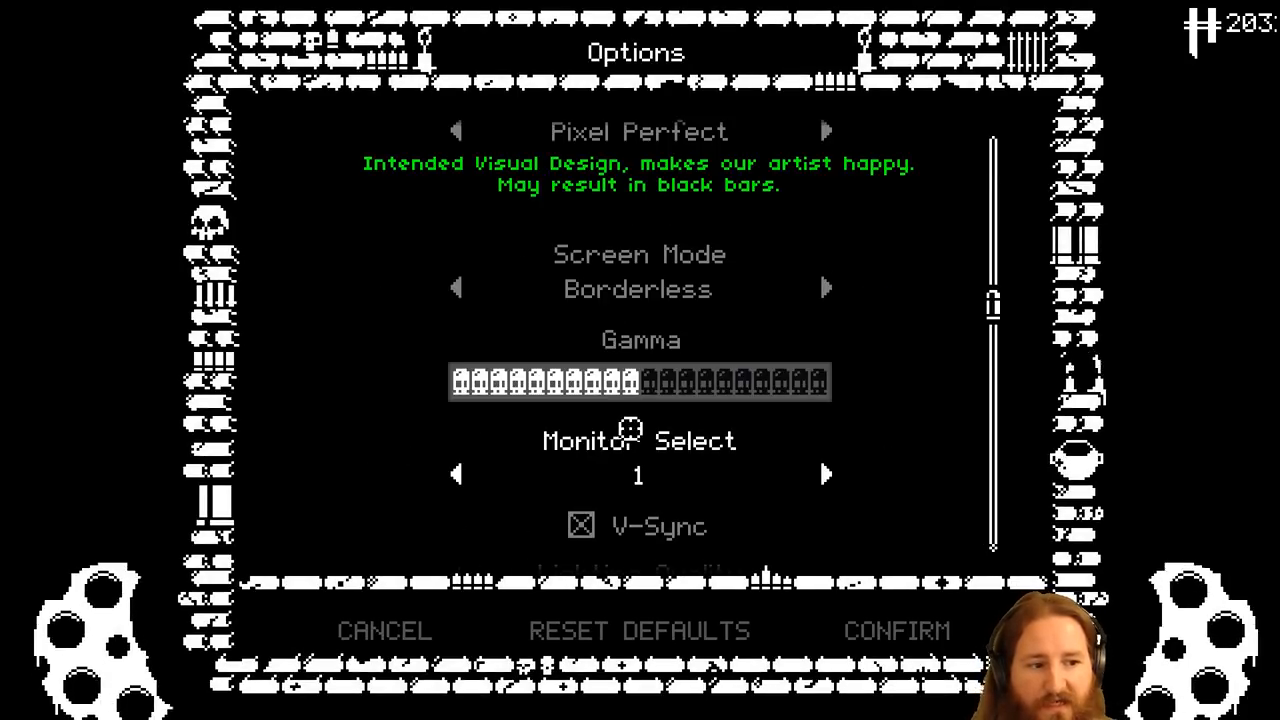
scroll("down", 3)
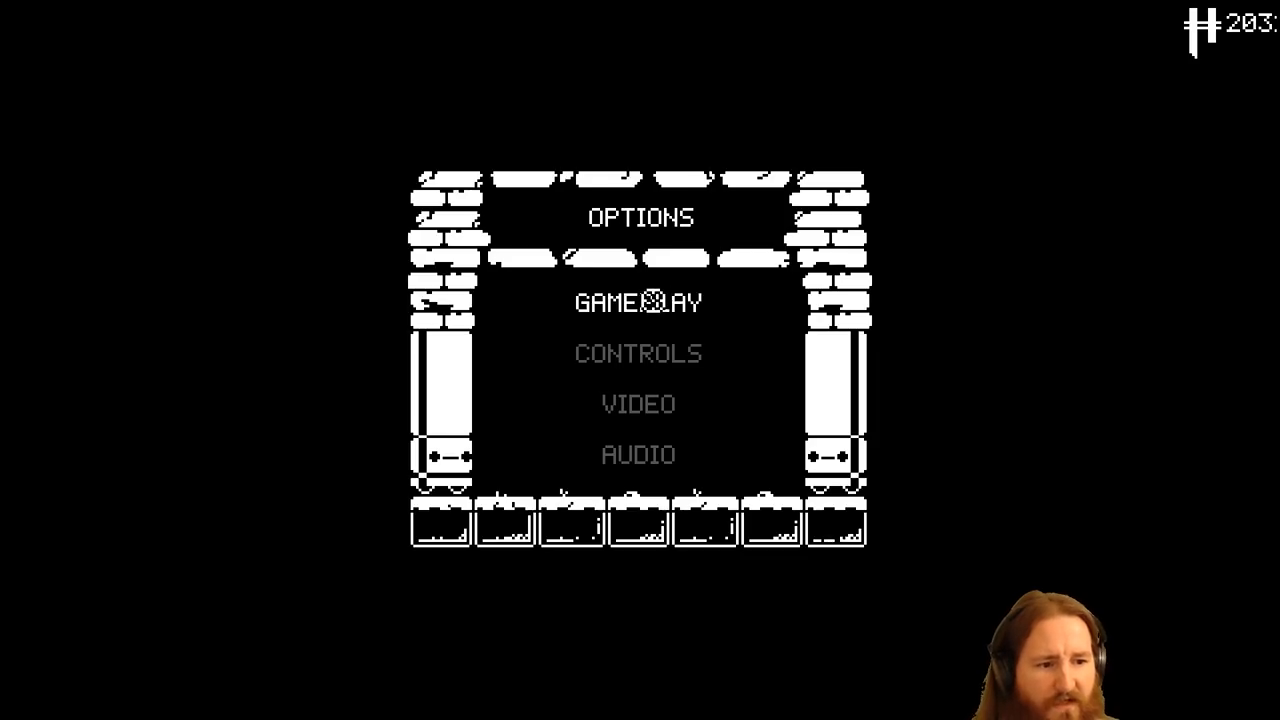
left_click(638, 303)
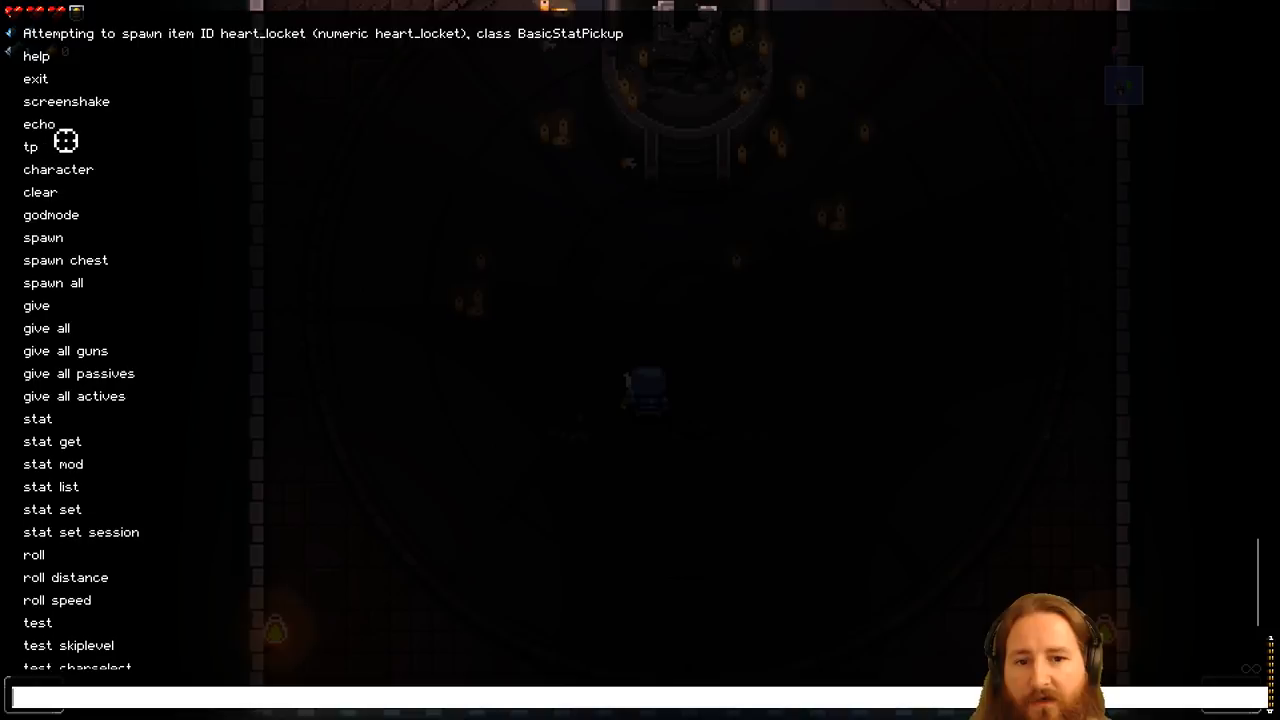
mouse_move(128, 272)
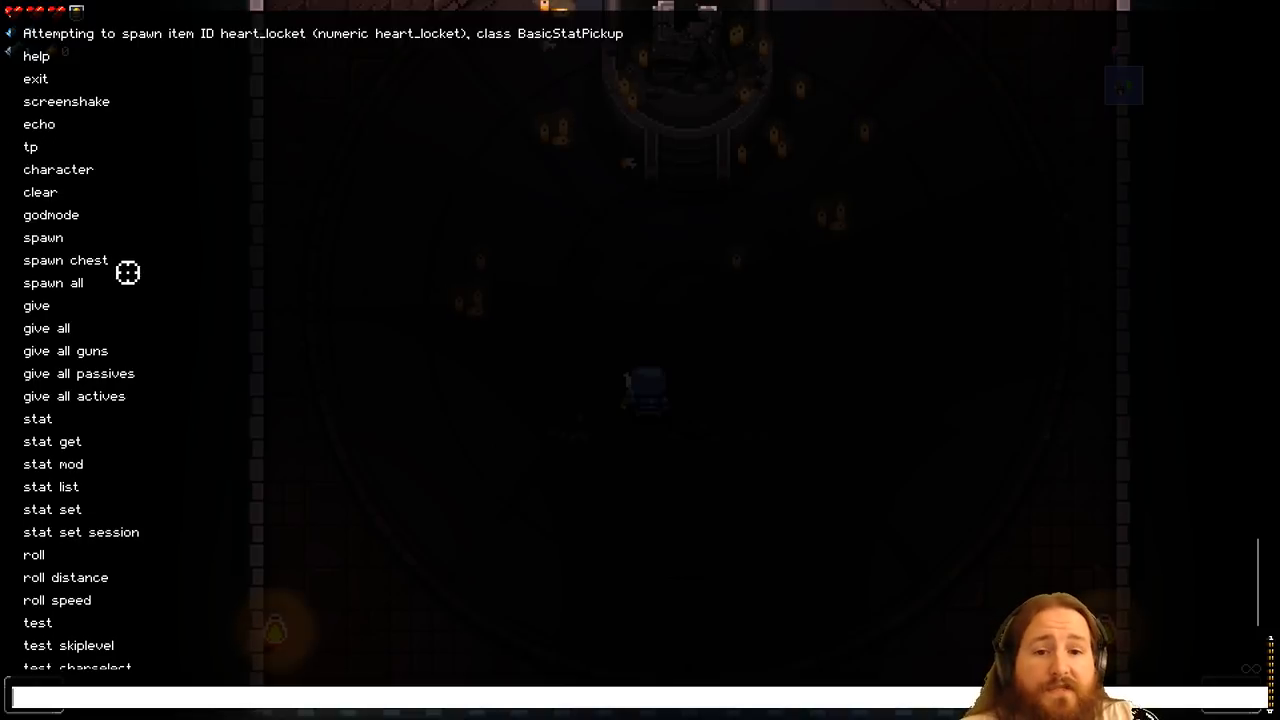
mouse_move(74, 151)
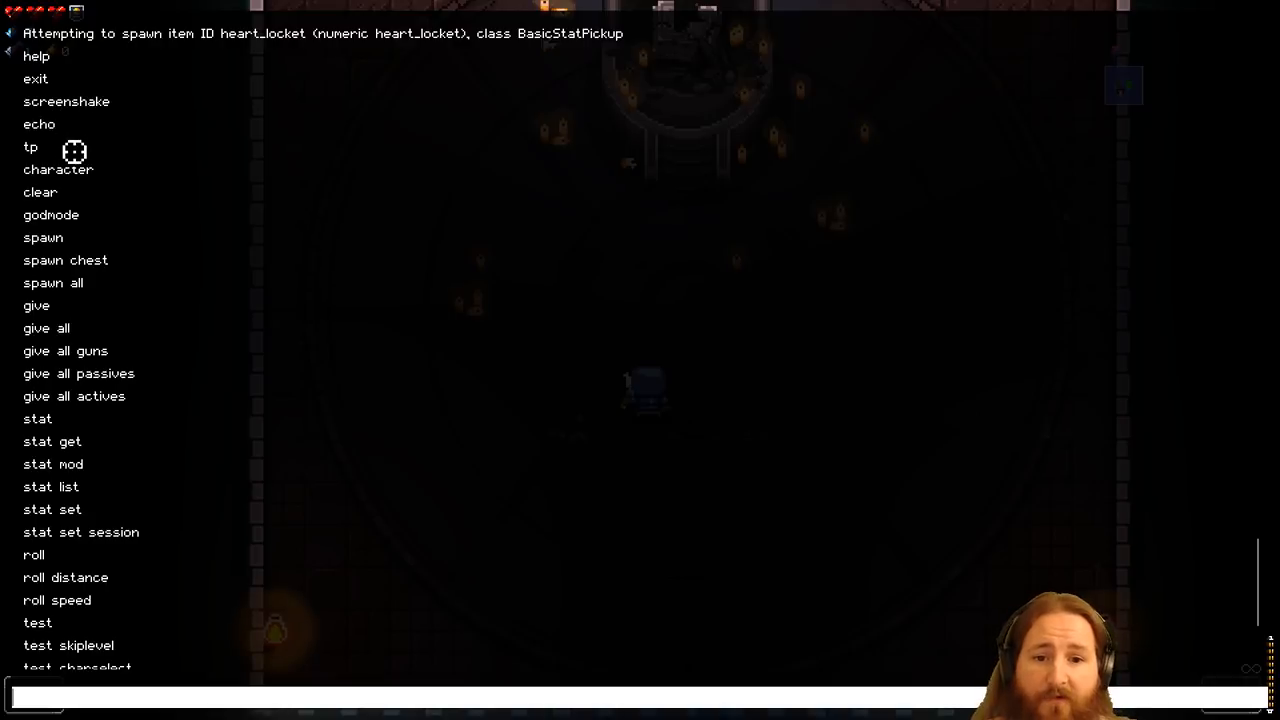
mouse_move(166, 194)
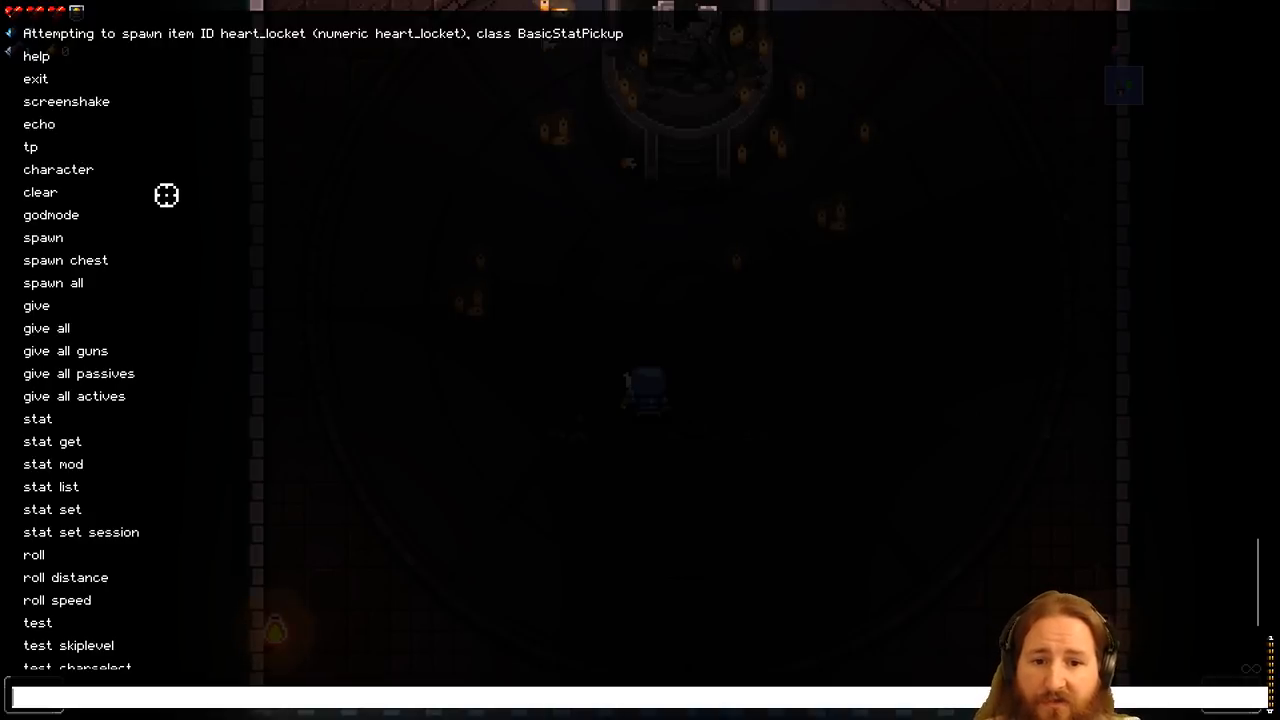
mouse_move(144, 221)
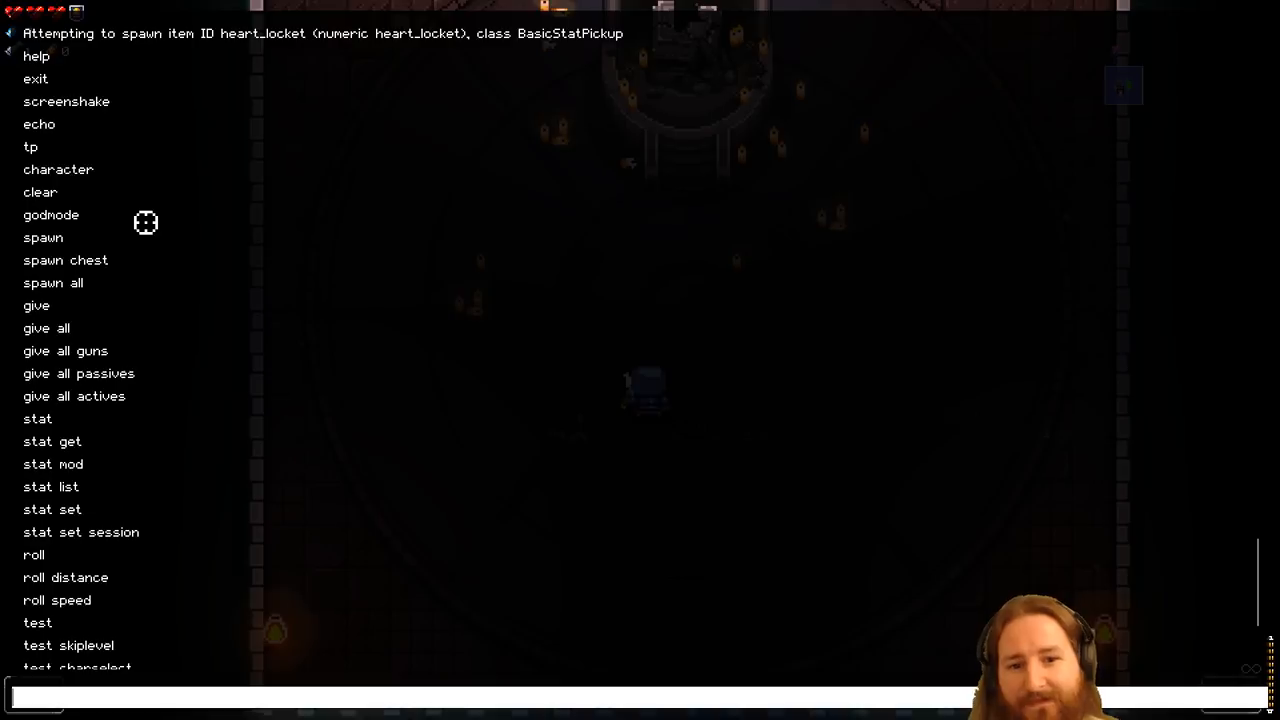
mouse_move(94, 200)
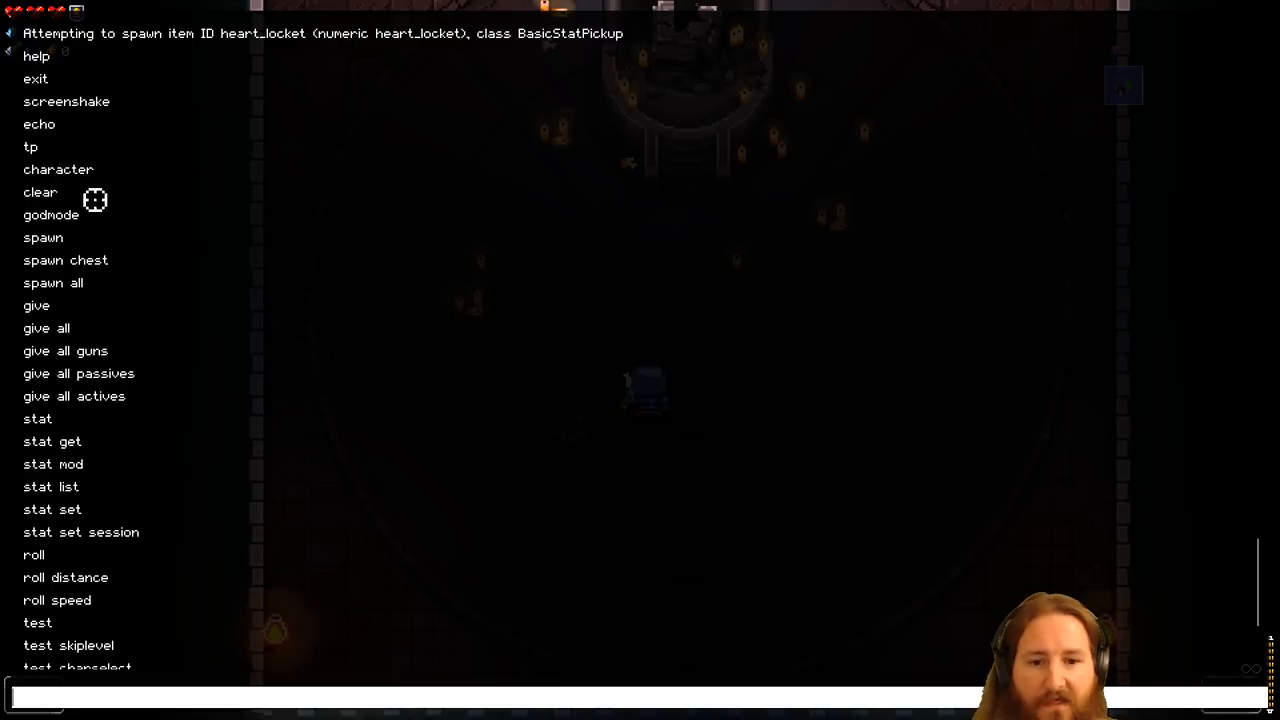
mouse_move(18, 202)
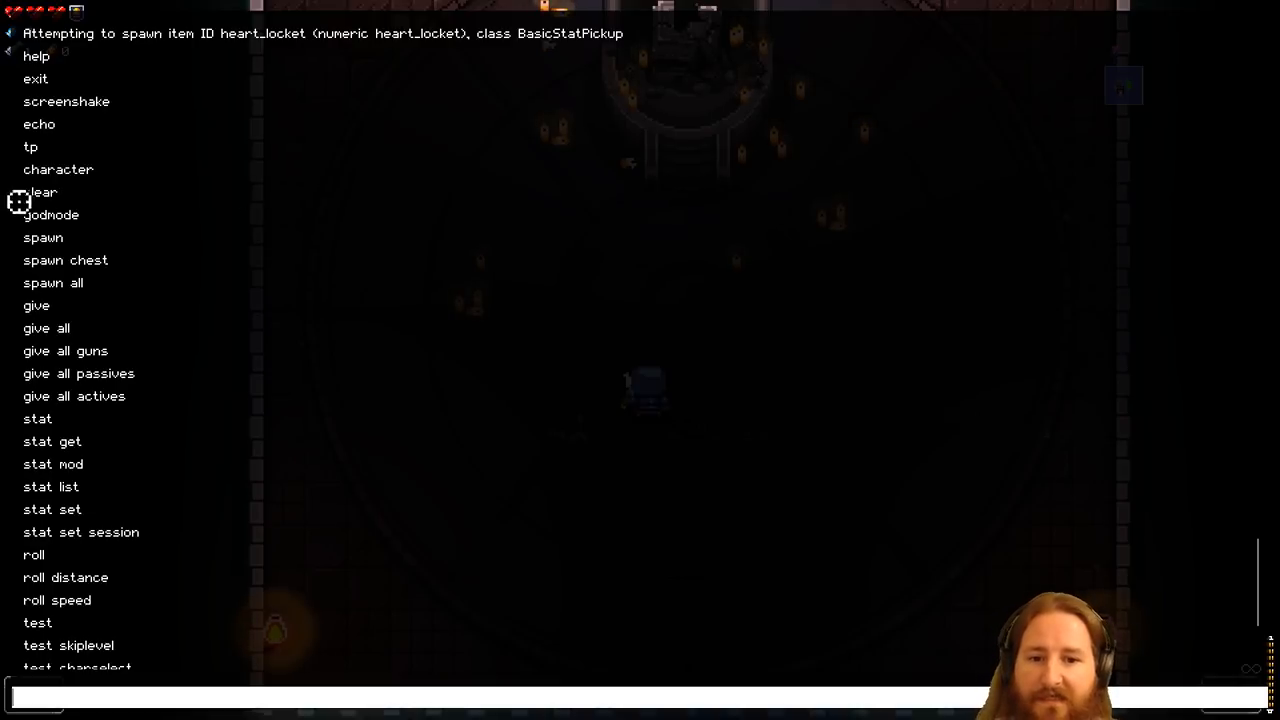
mouse_move(452, 354)
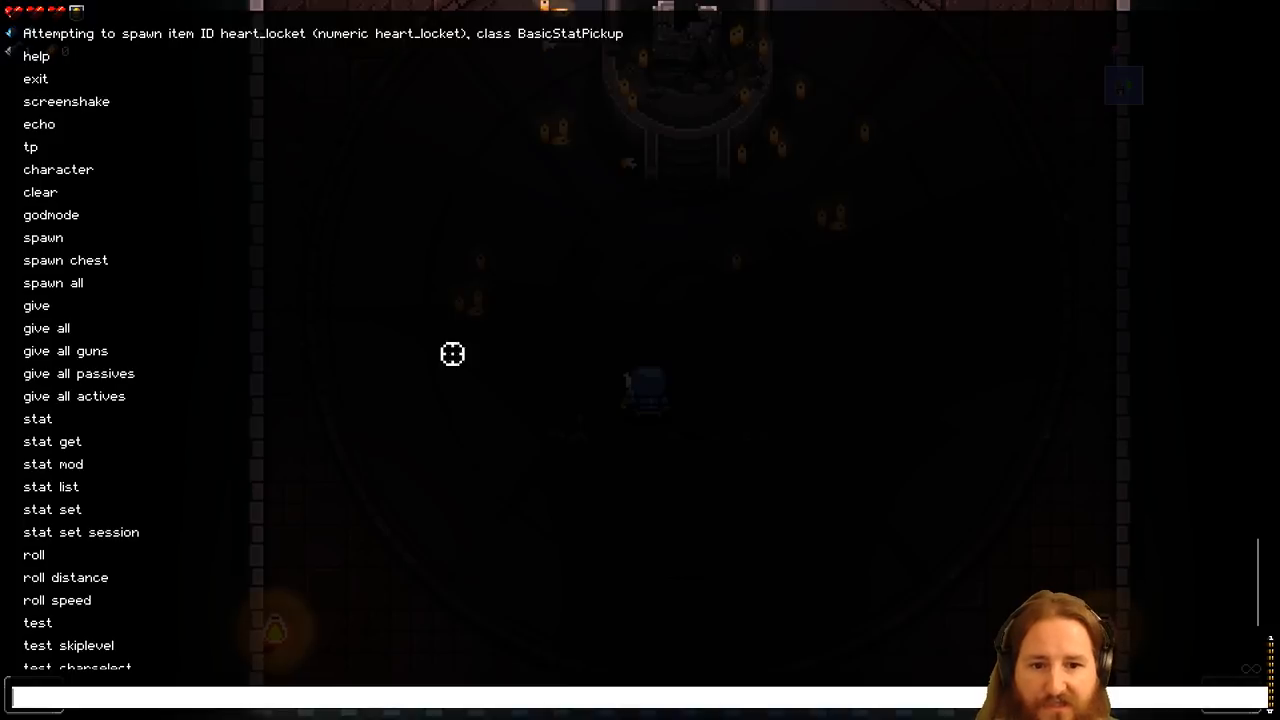
mouse_move(195, 584)
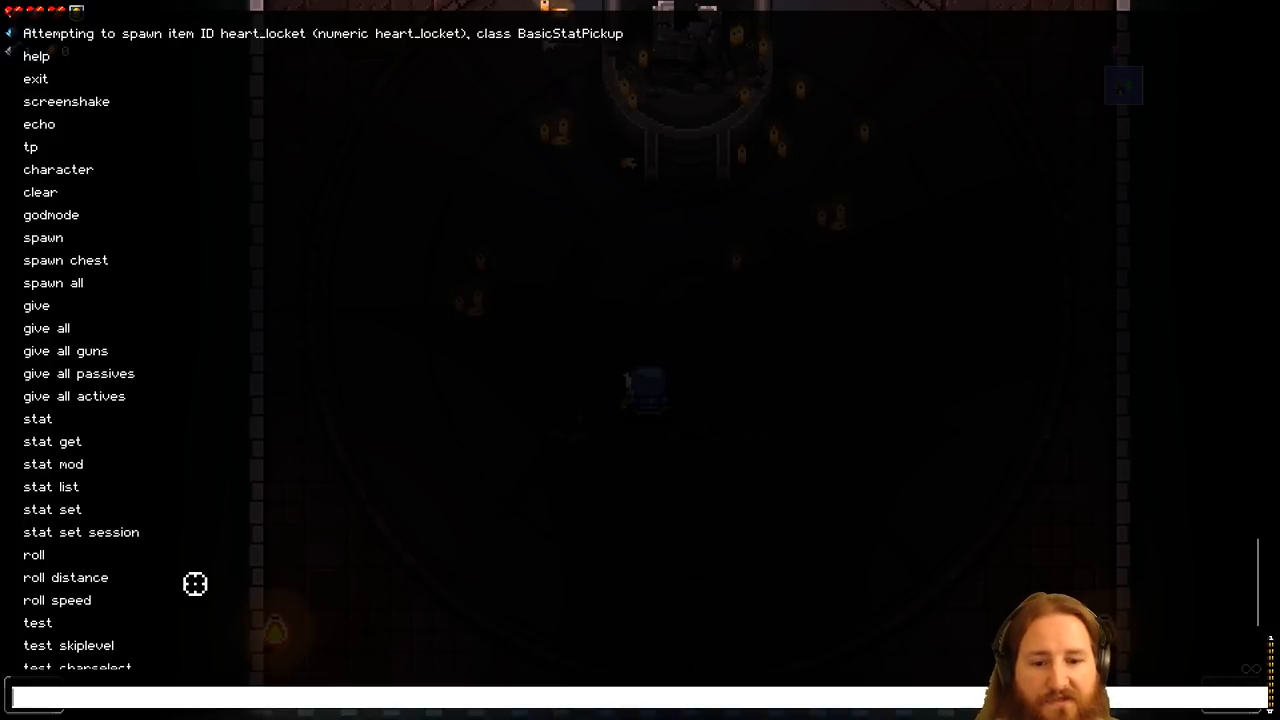
mouse_move(58, 217)
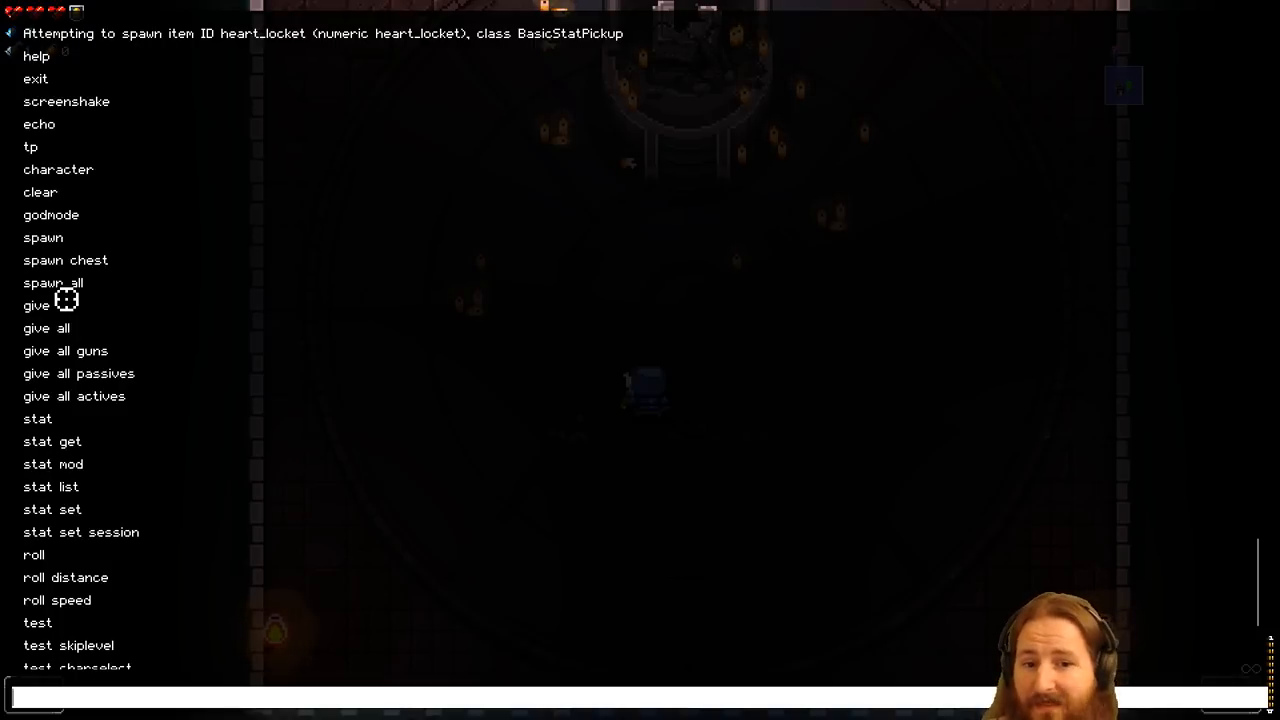
mouse_move(83, 313)
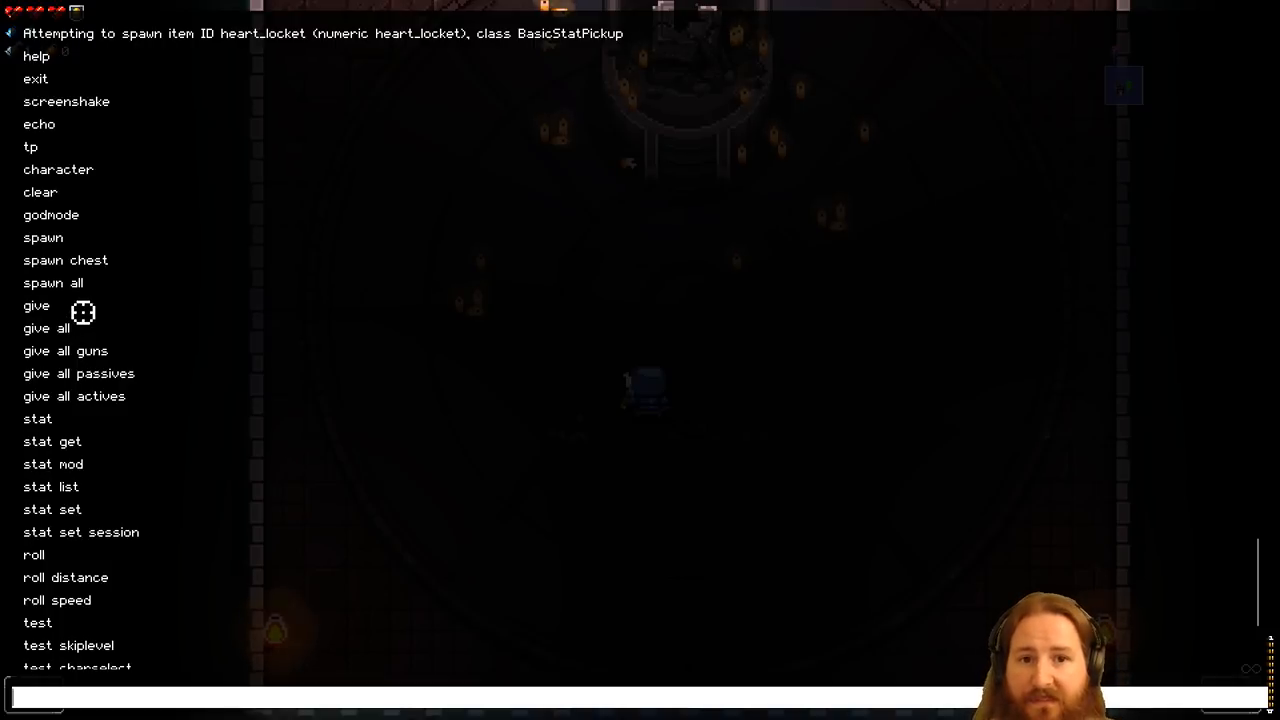
mouse_move(123, 367)
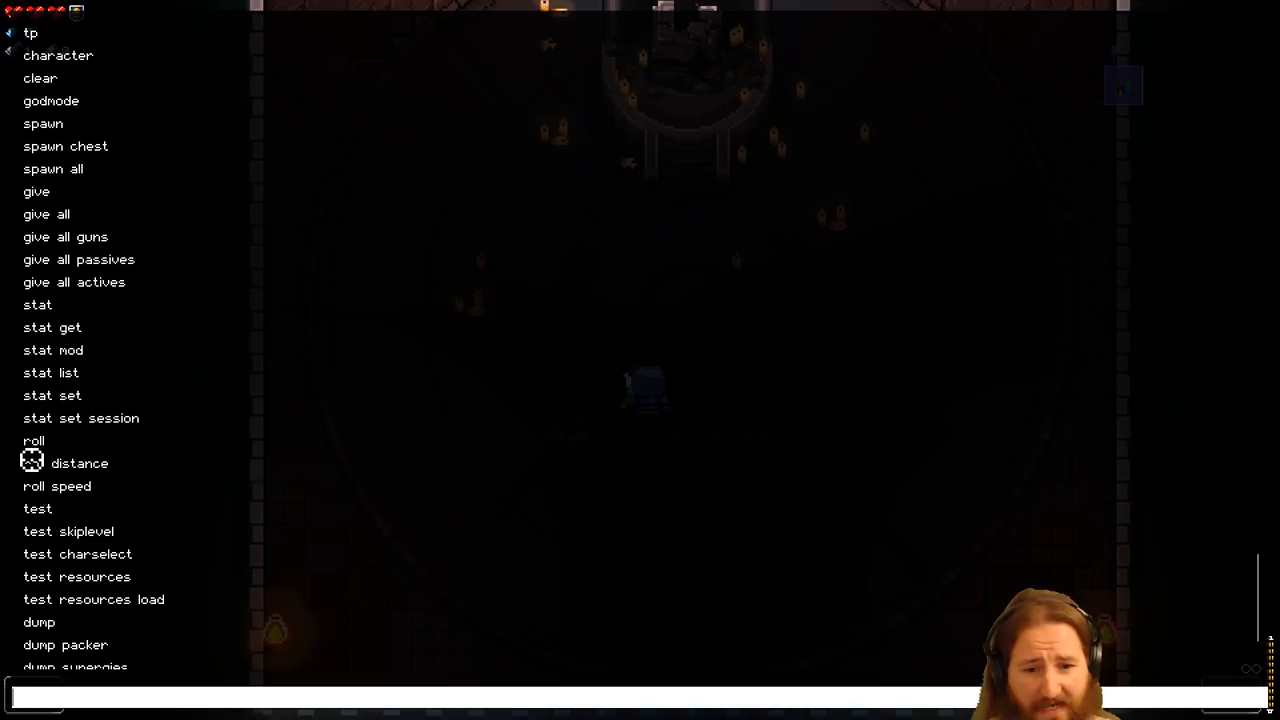
mouse_move(163, 340)
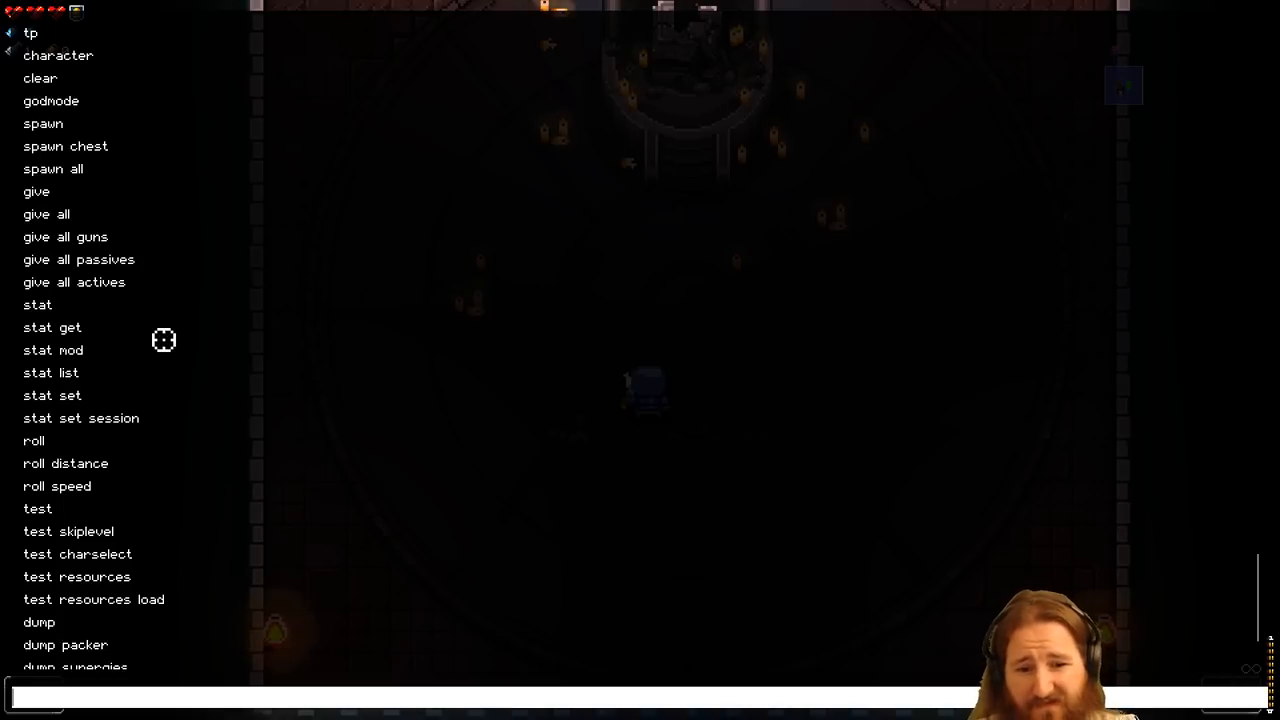
Scroll the console command list down to the dump commands and conf options
scroll("down", 3)
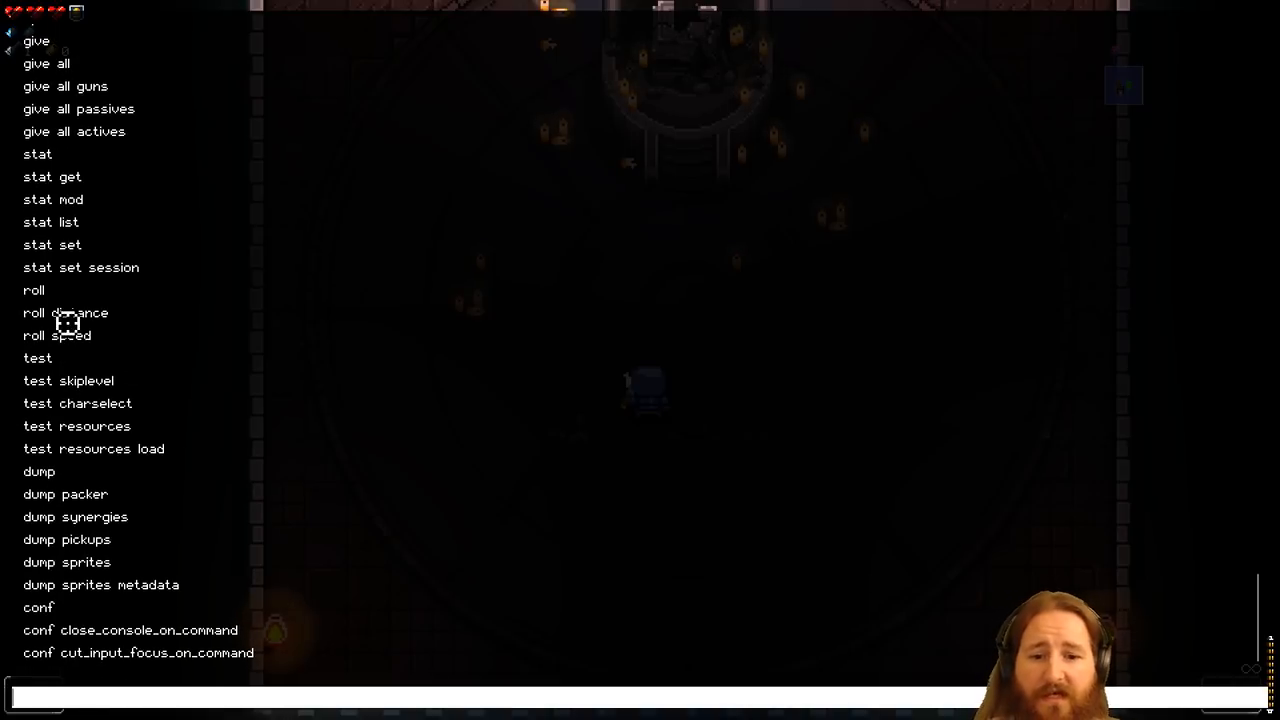
mouse_move(230, 372)
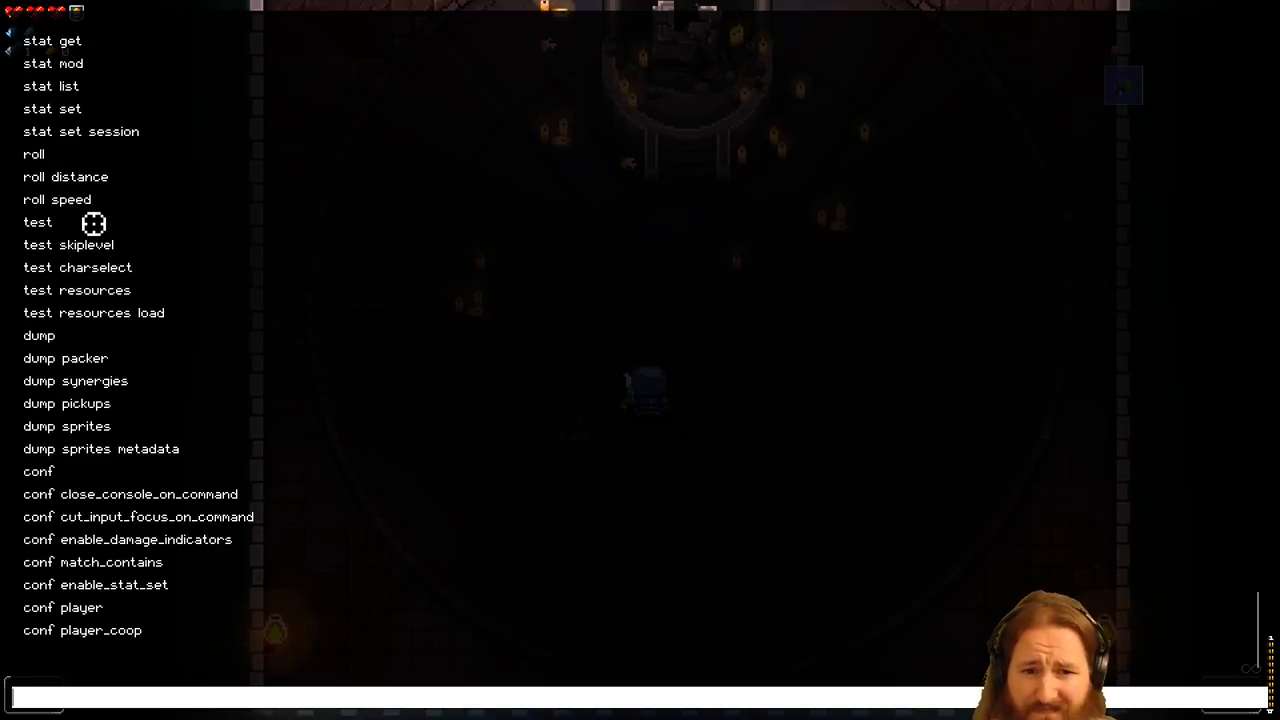
mouse_move(25, 290)
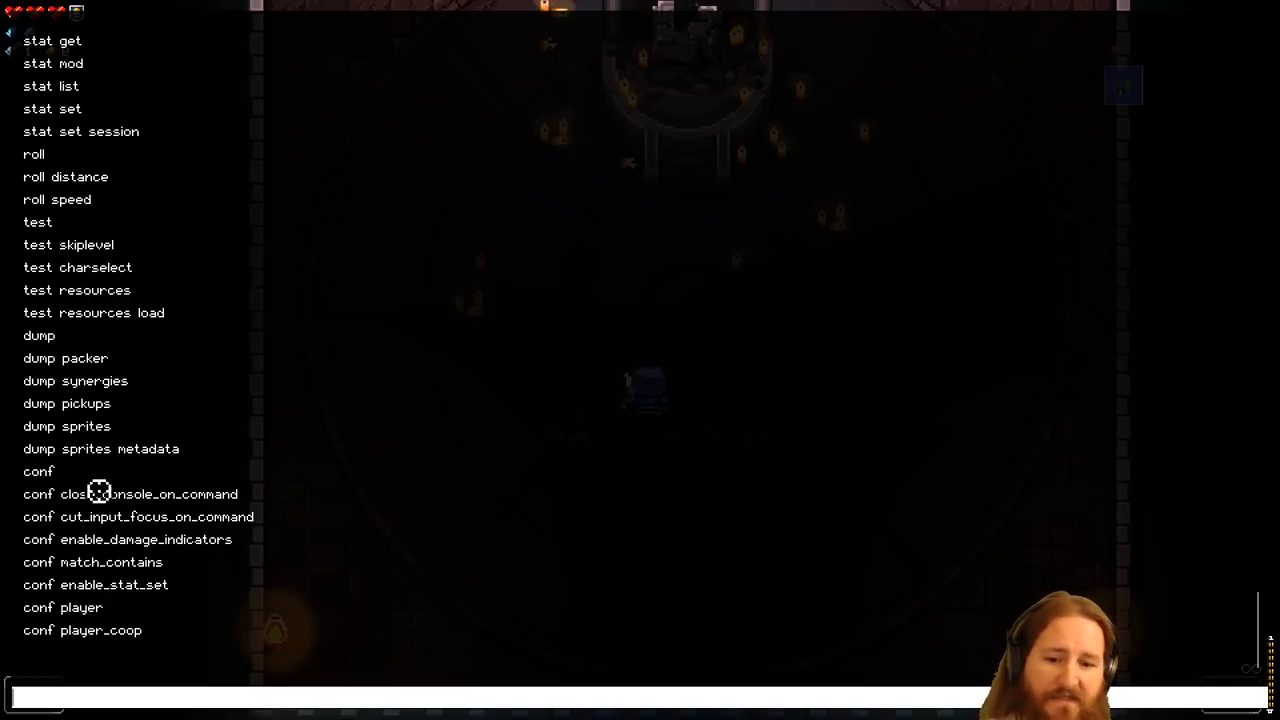
mouse_move(130, 348)
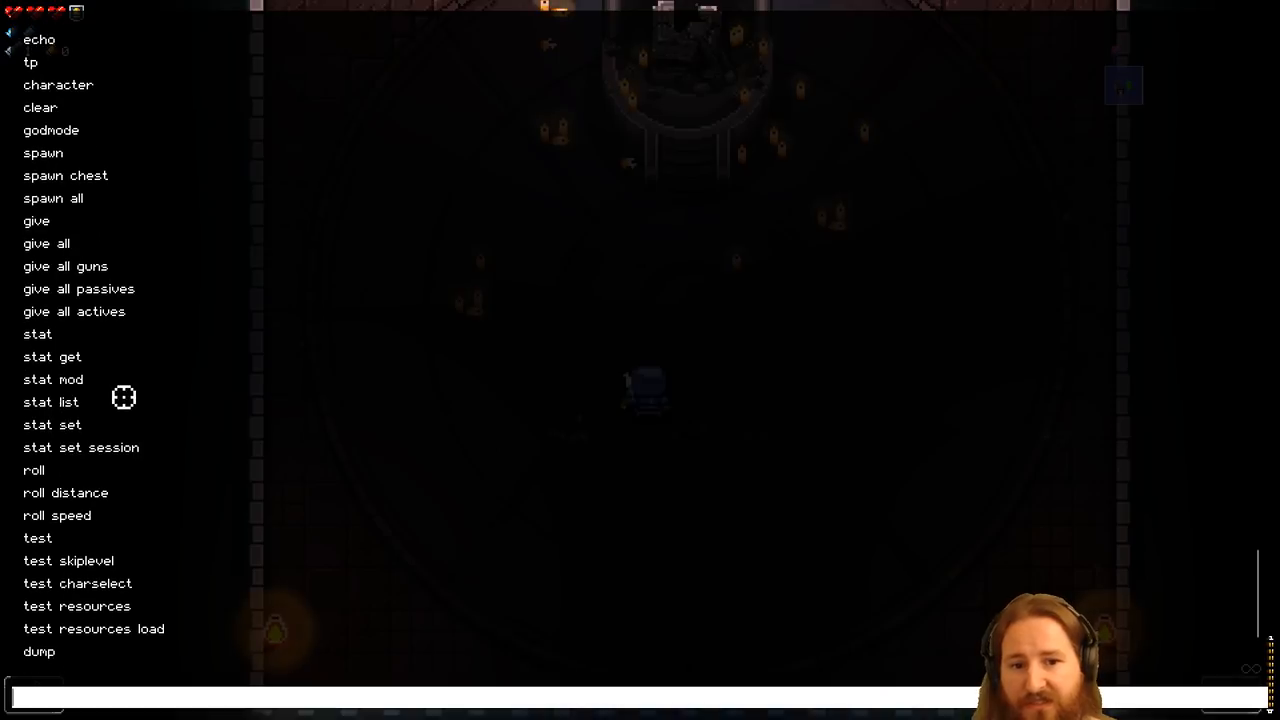
mouse_move(46, 238)
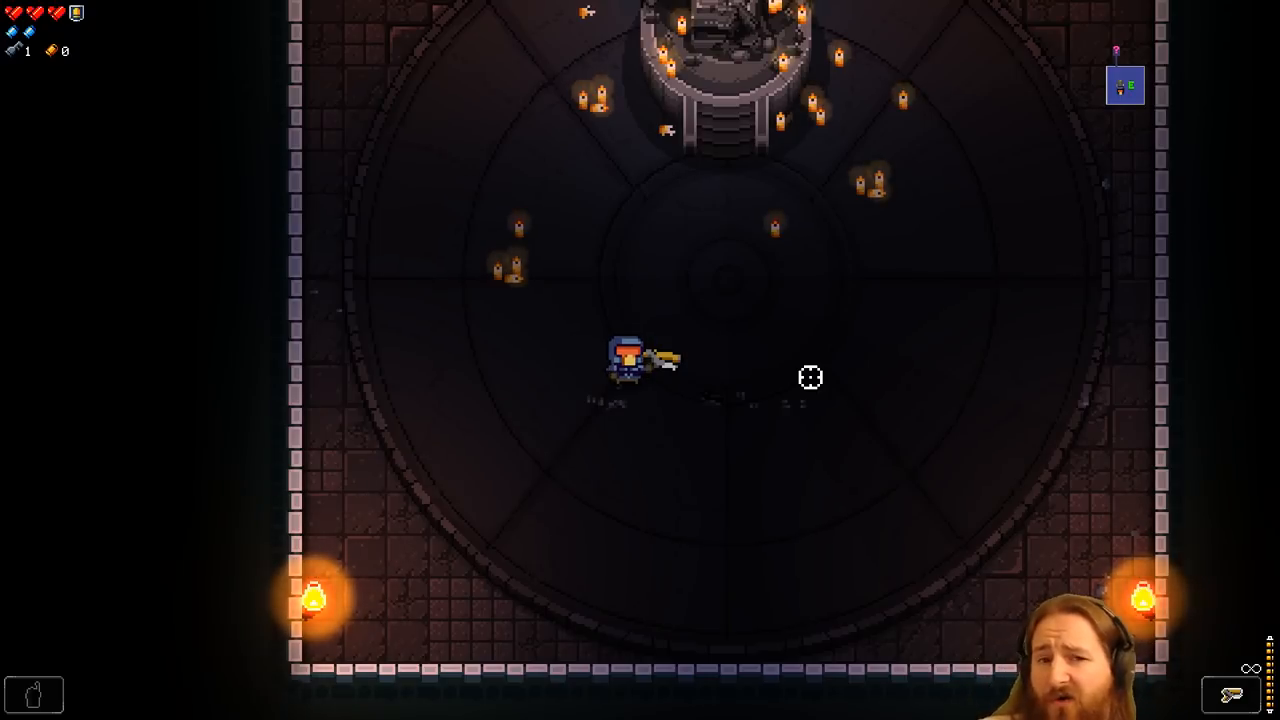
Run give makeshift_cannon in the mod console and start the next give command
key("`")
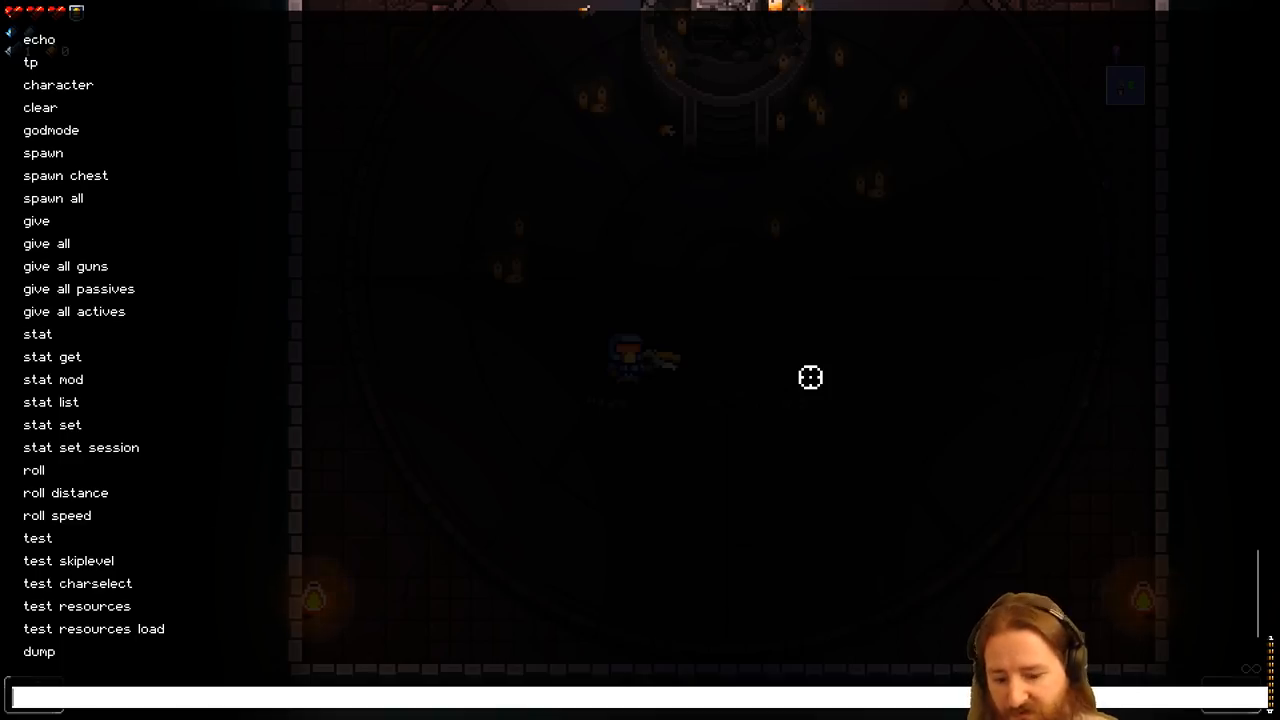
type("give makes")
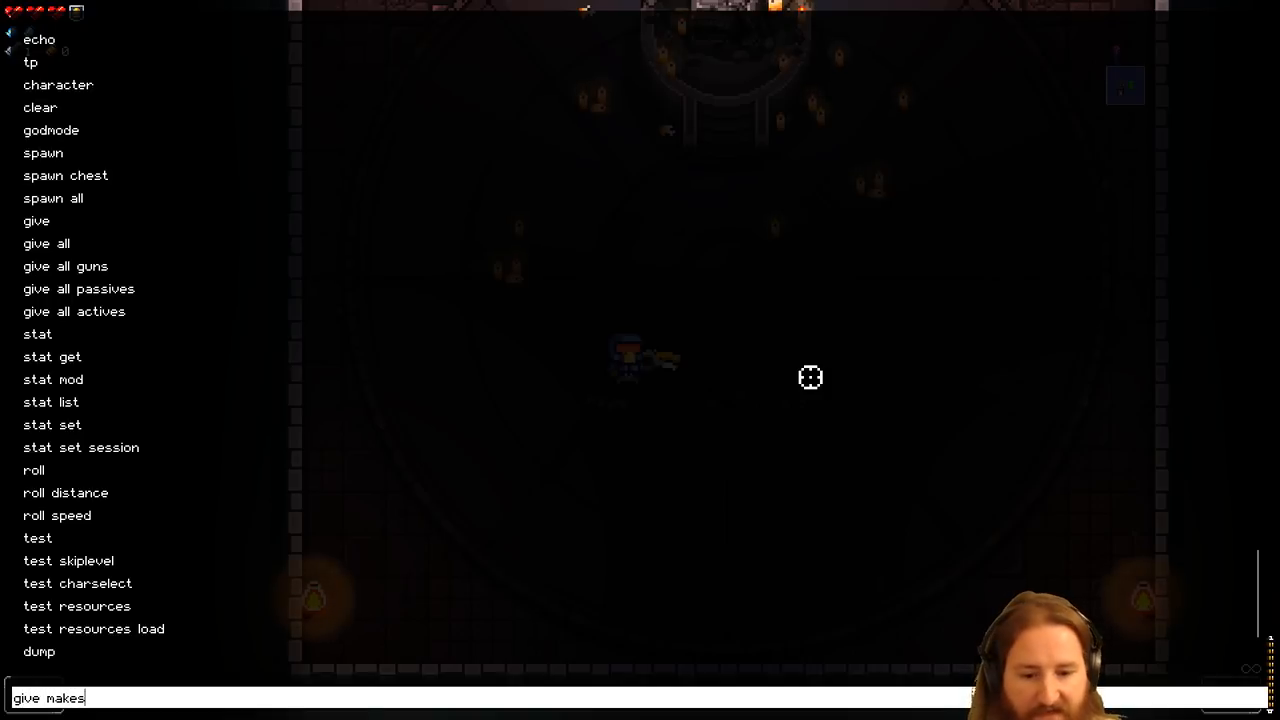
type("hift")
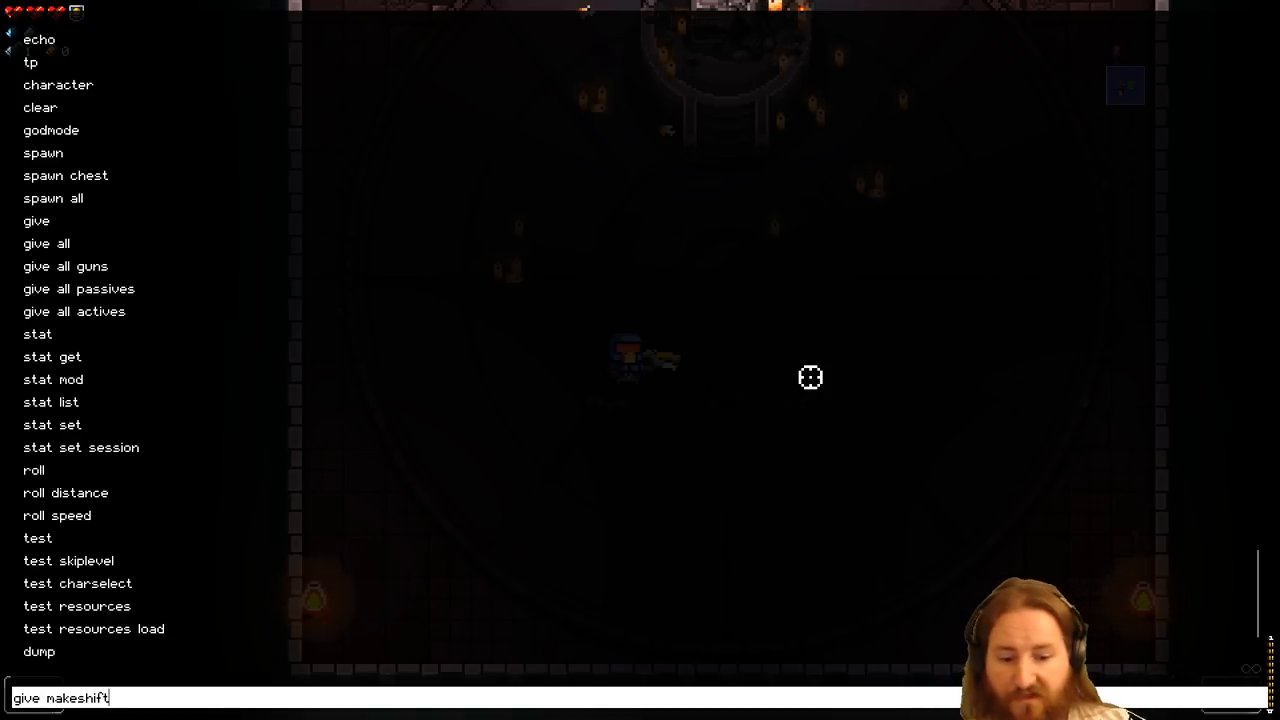
type("_cannon")
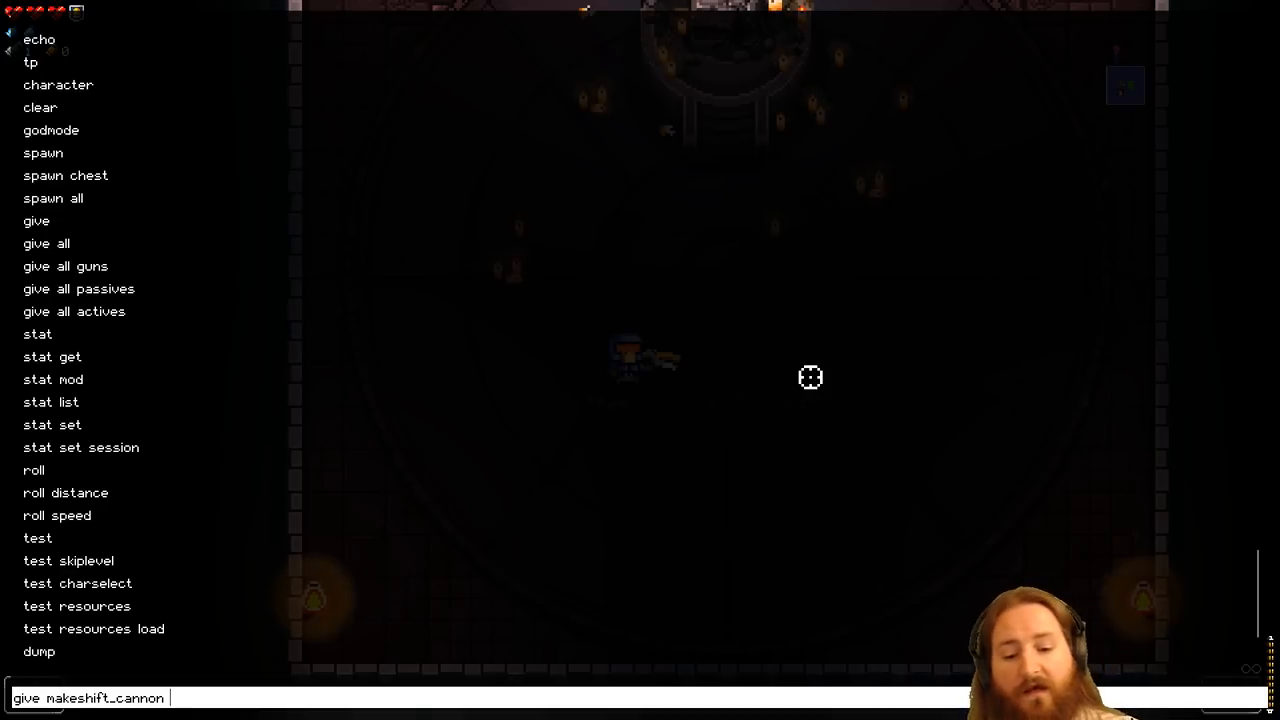
key("Backspace")
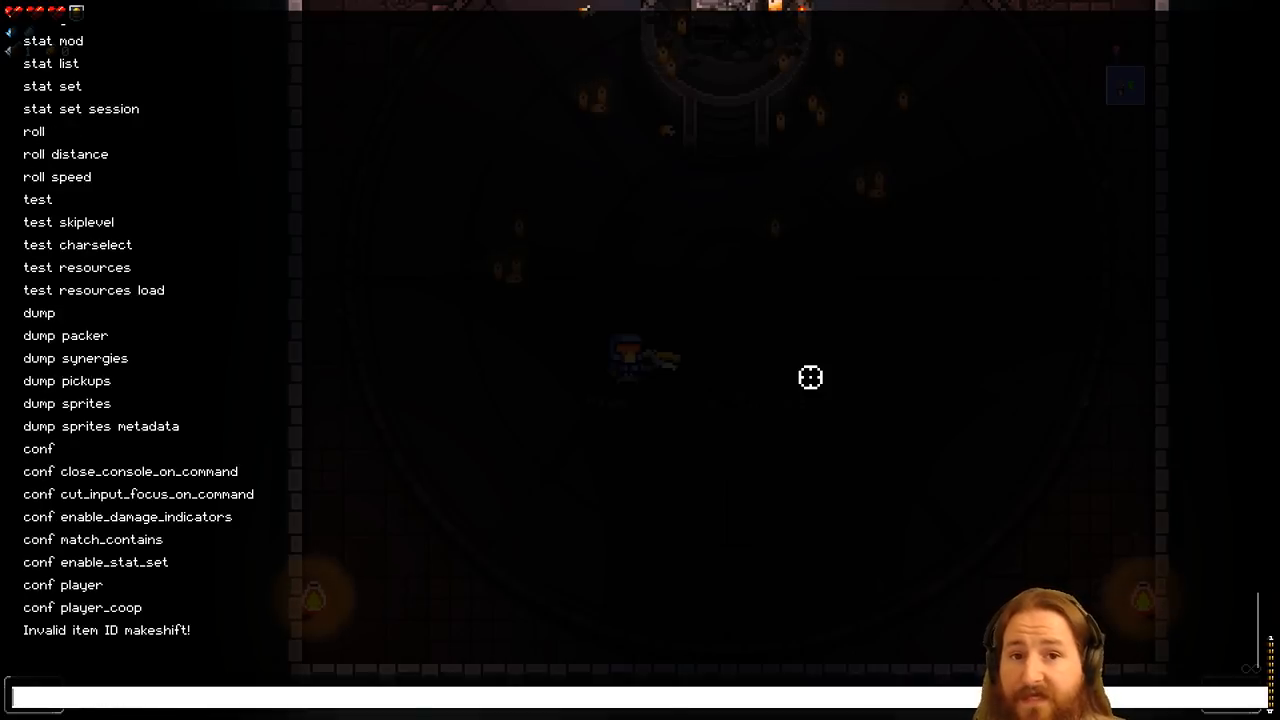
type("give mak")
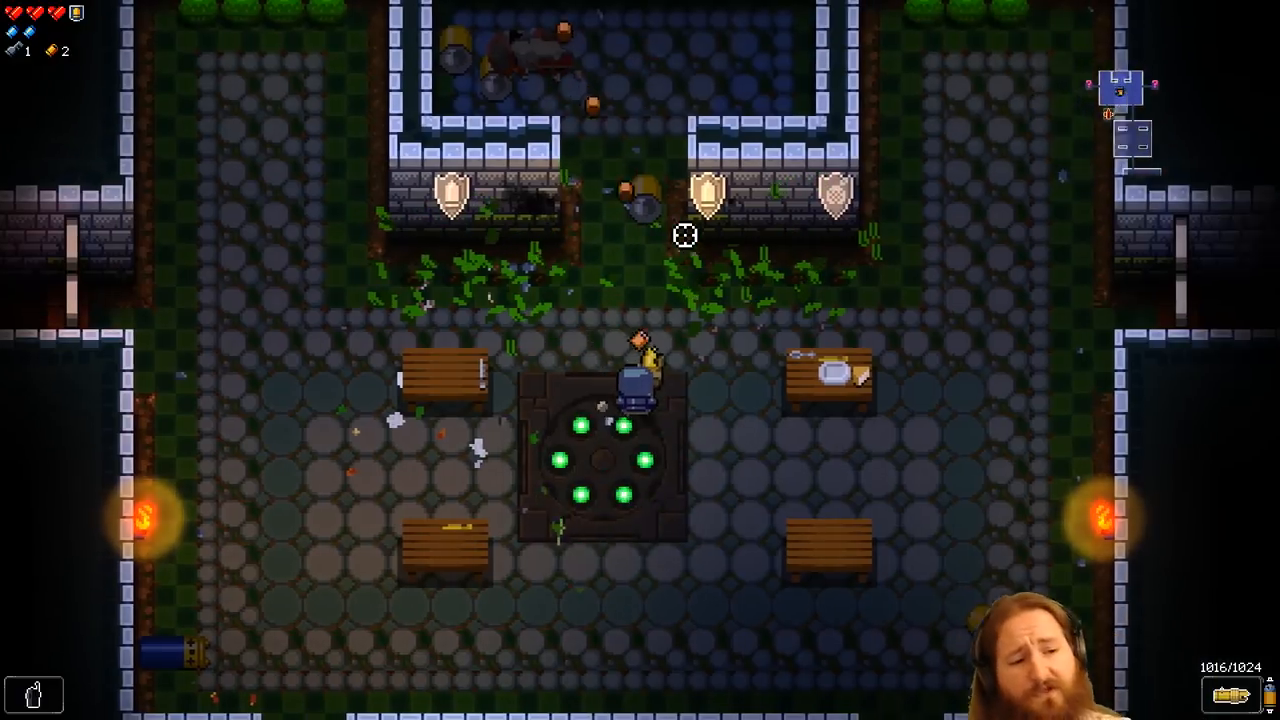
Run give 50_casing and give key, then begin give shelleton_key
key("`")
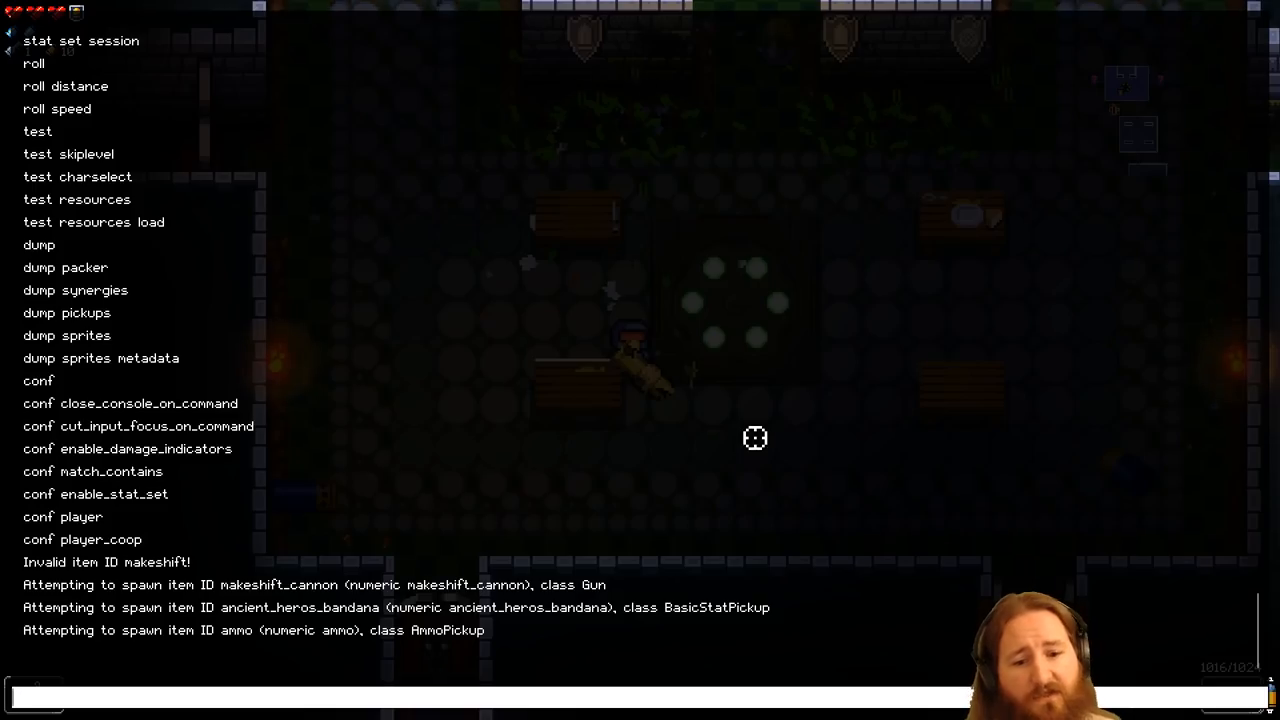
type("give")
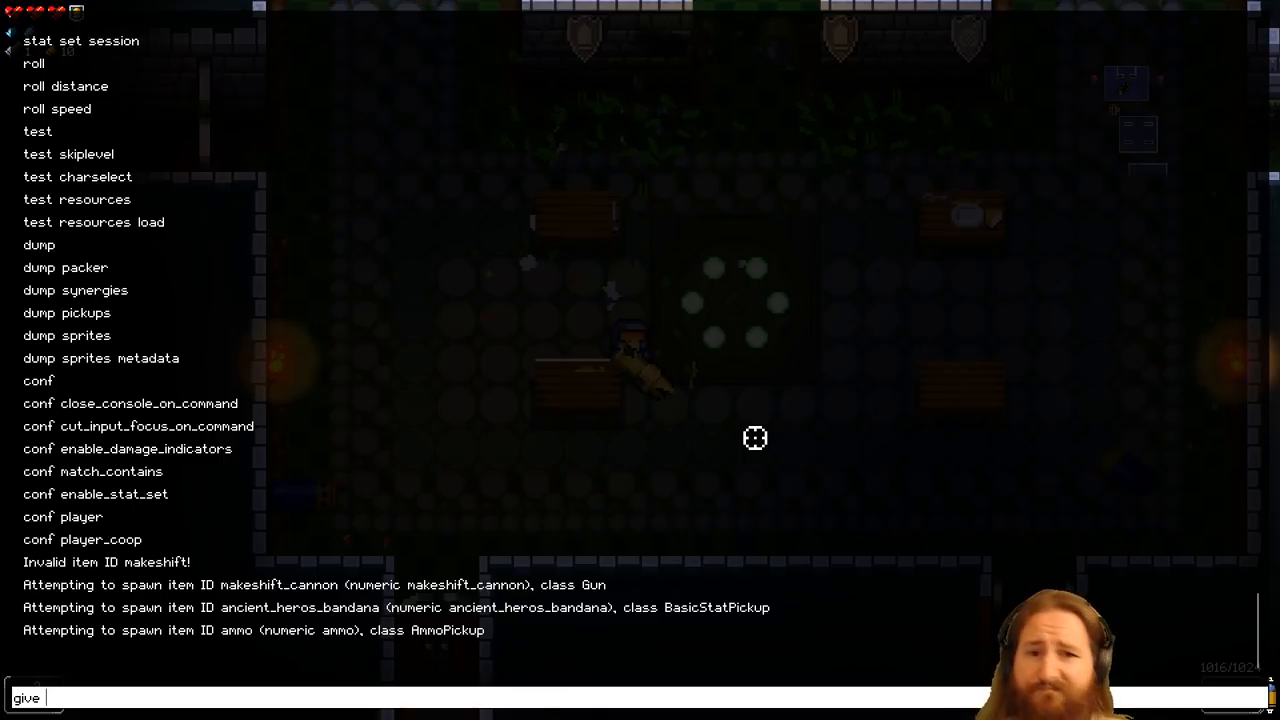
type("50_casing")
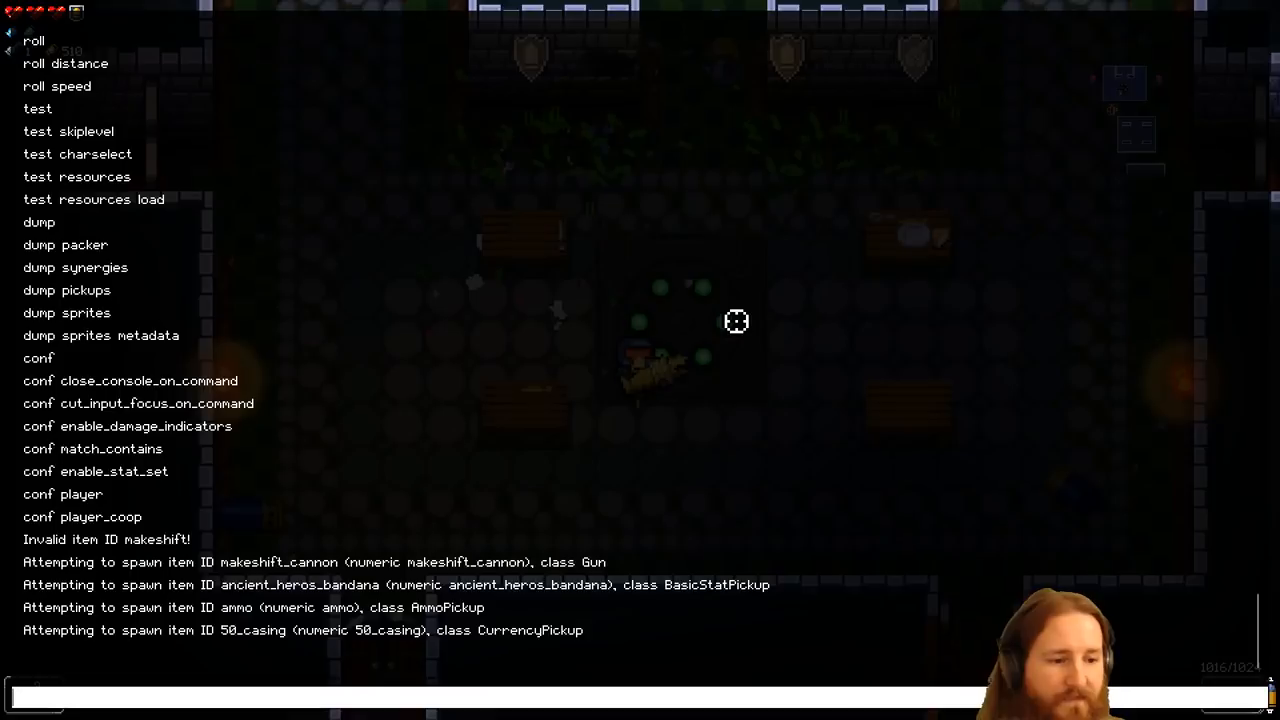
type("give key")
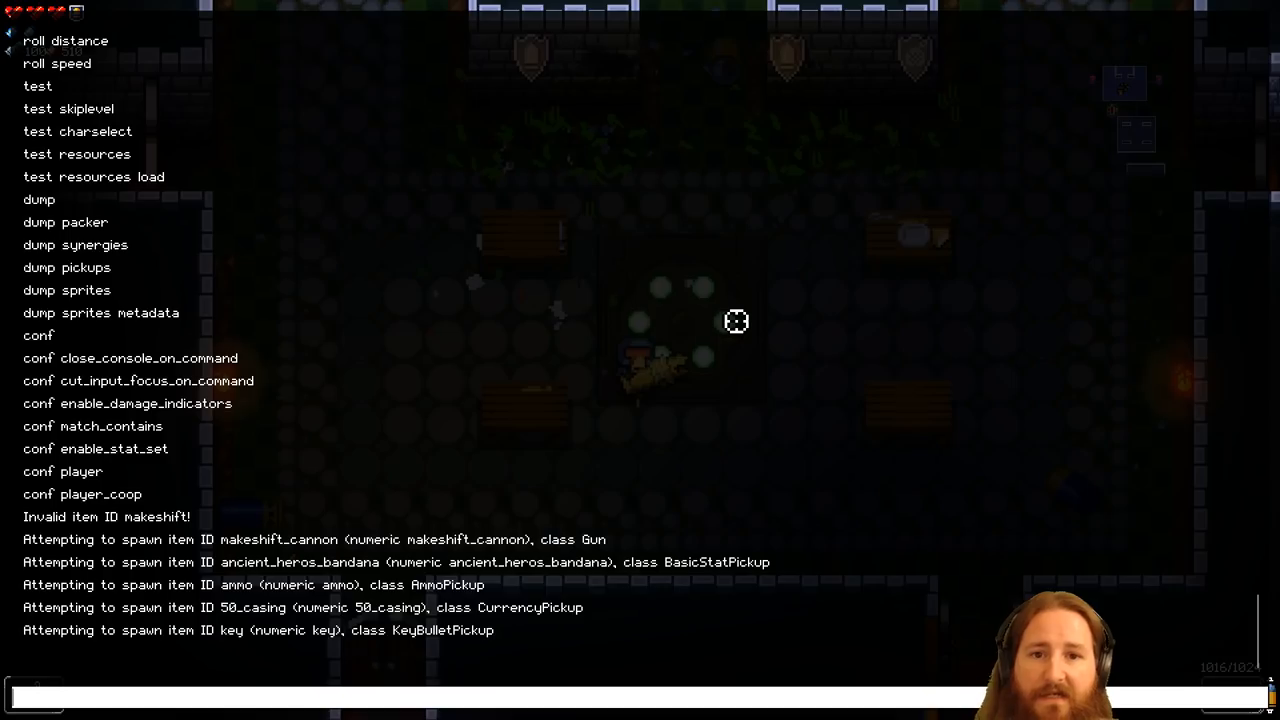
type("give shel")
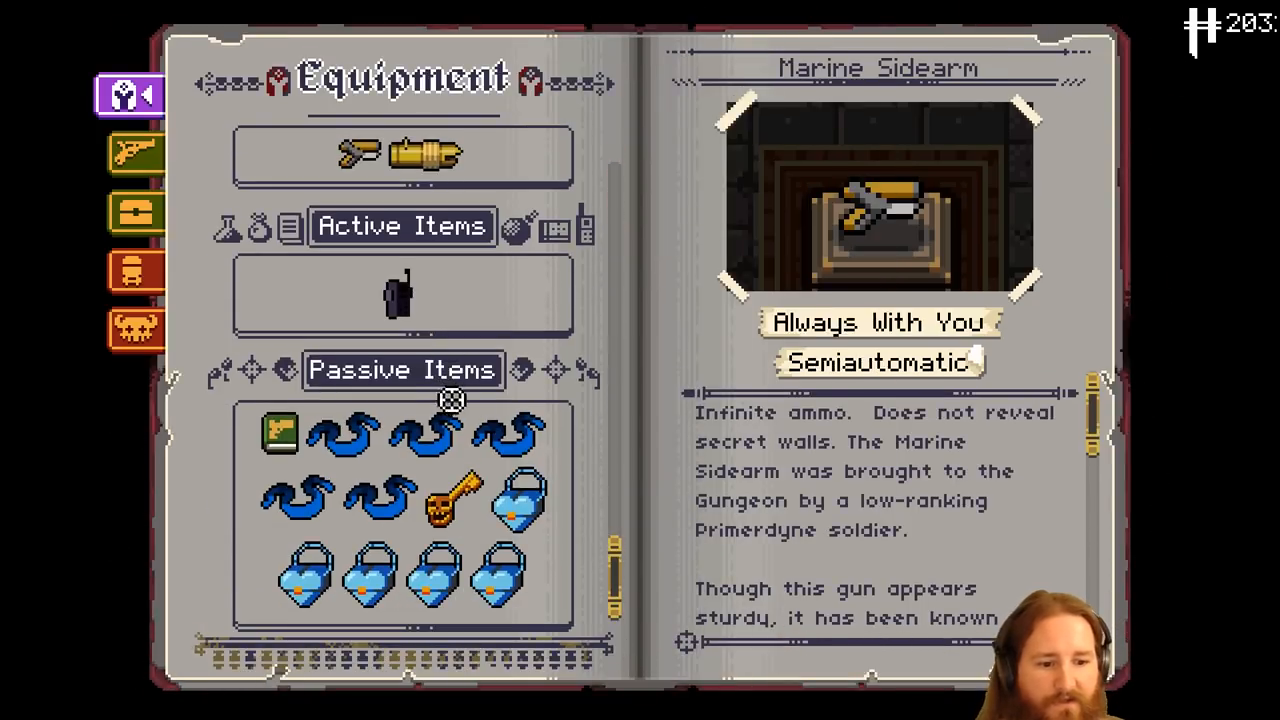
Close the Ammonomicon equipment overview with Escape
key("Escape")
type("give")
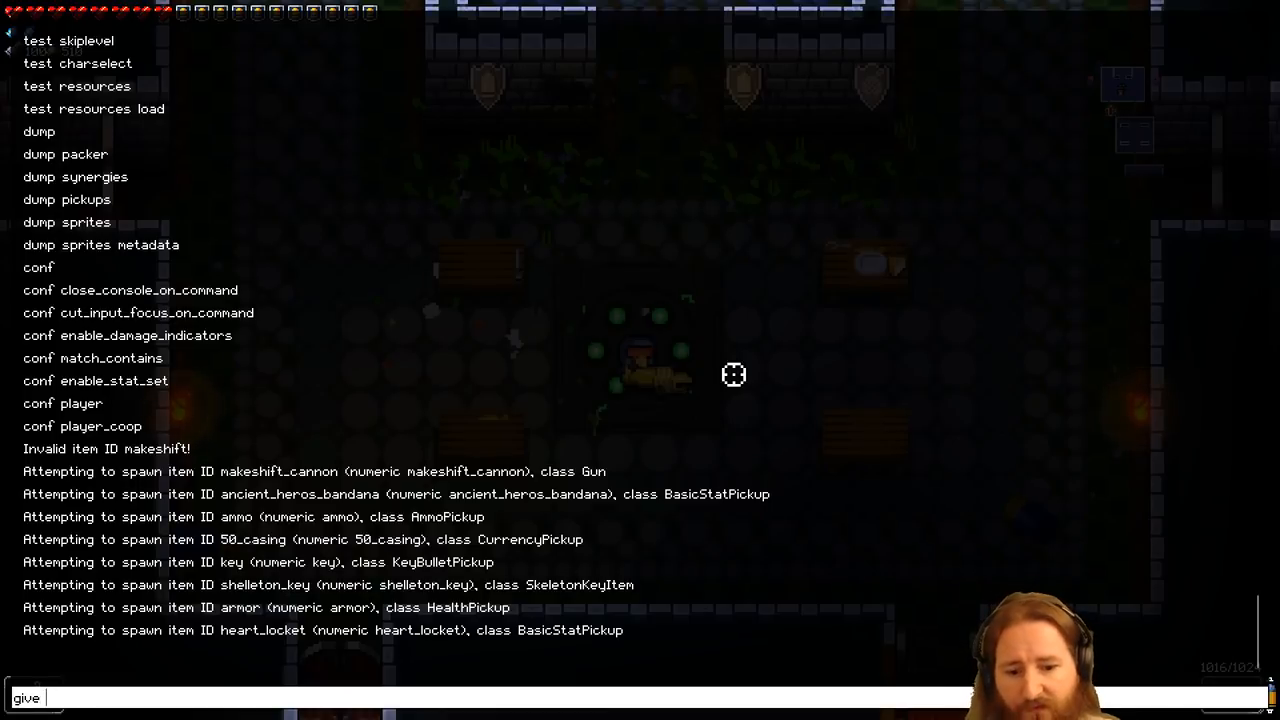
Try spawn and give chest commands in the console to place a chest
type("spawn")
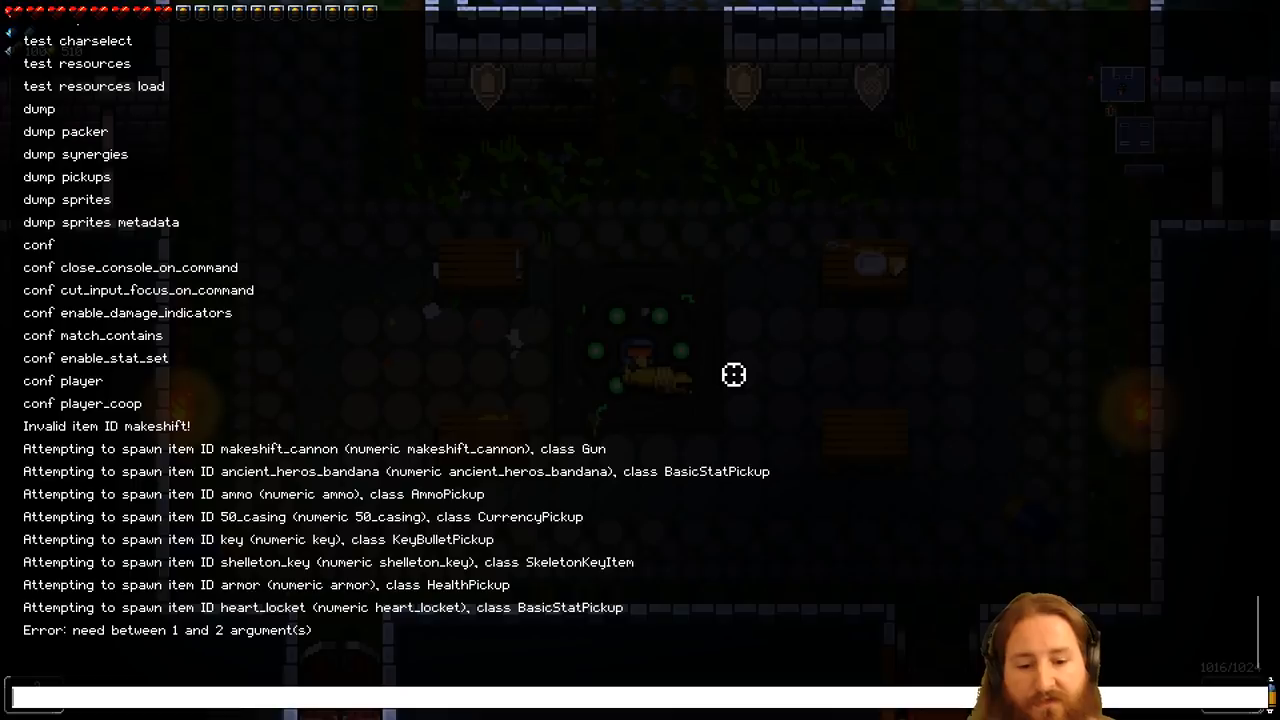
type("sp")
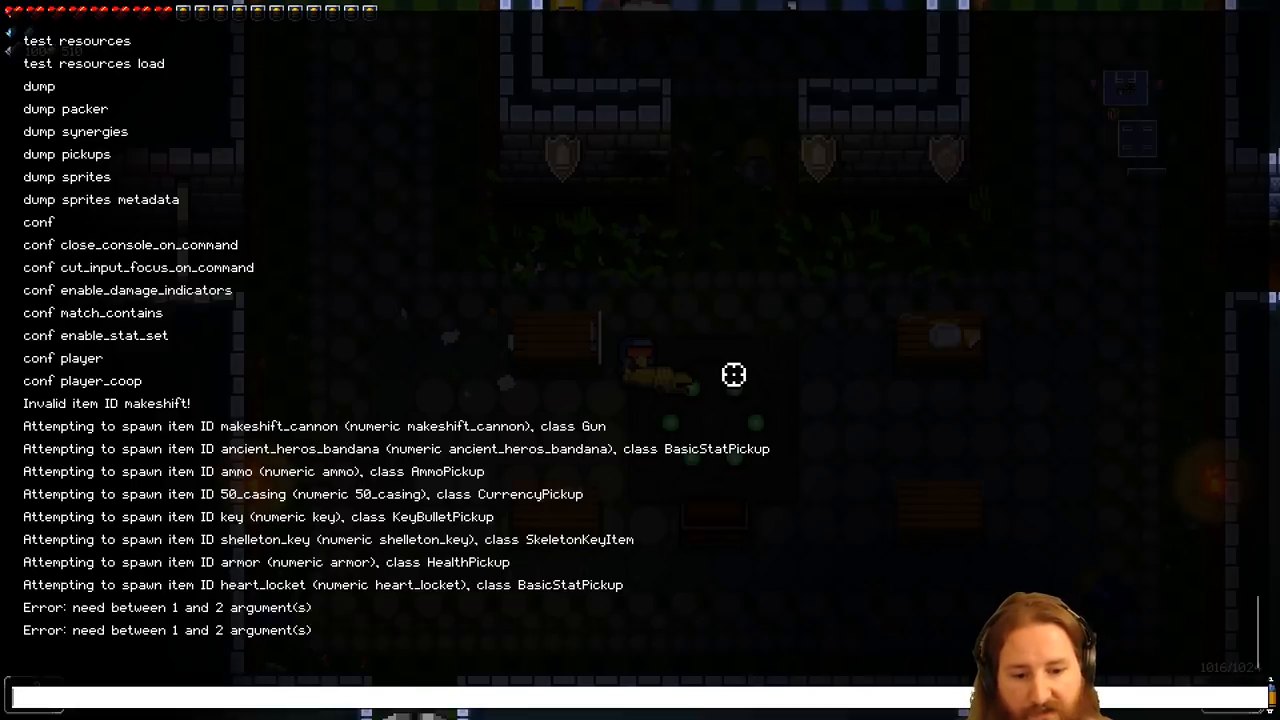
type("give ches")
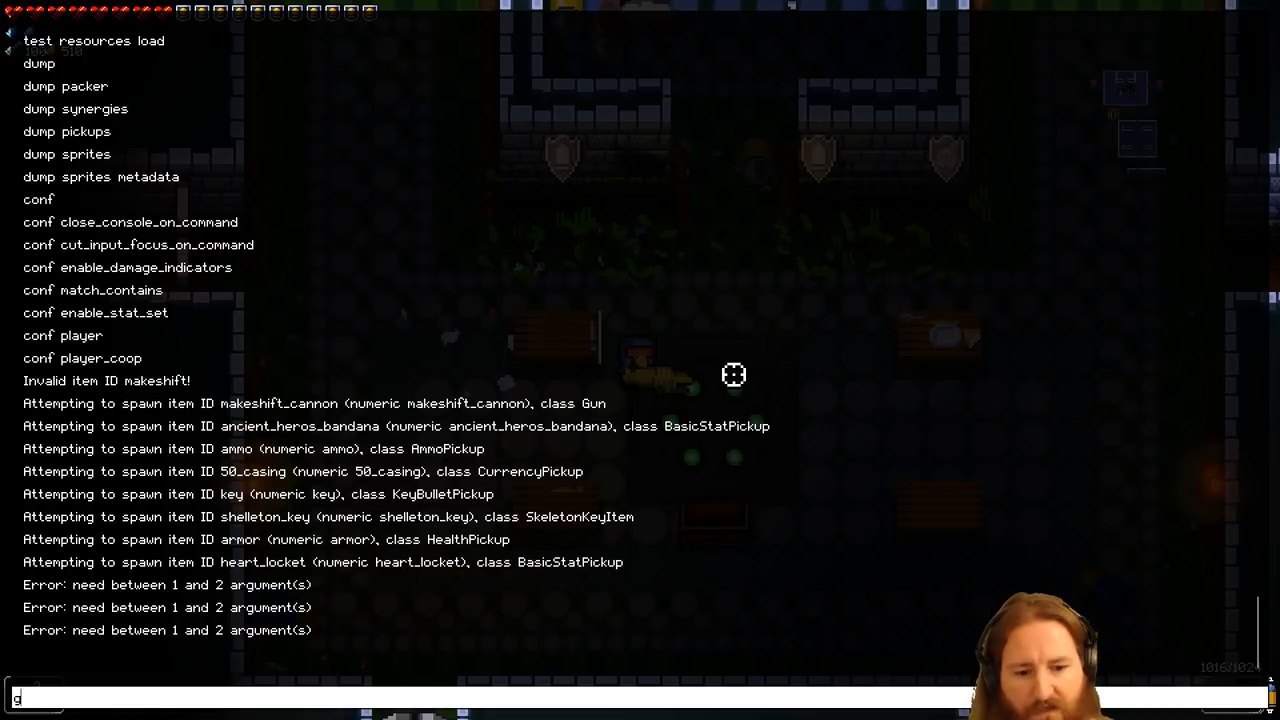
type("spawn chest")
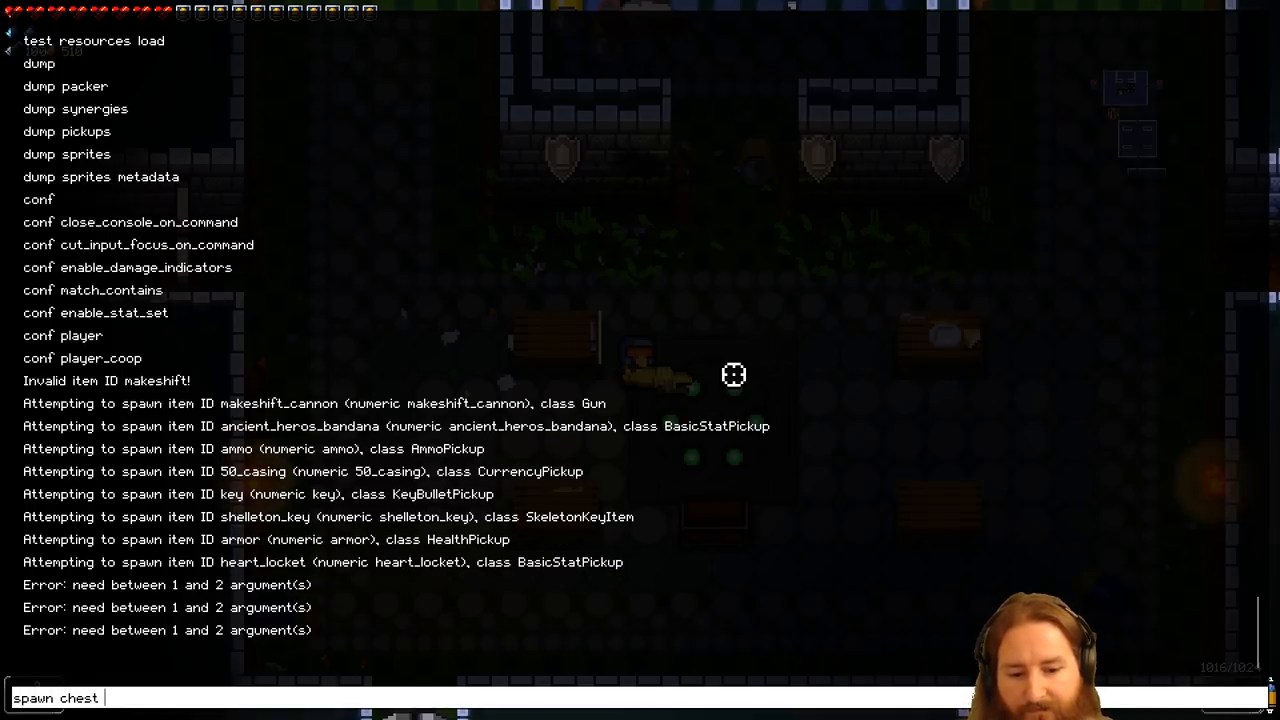
type("gl")
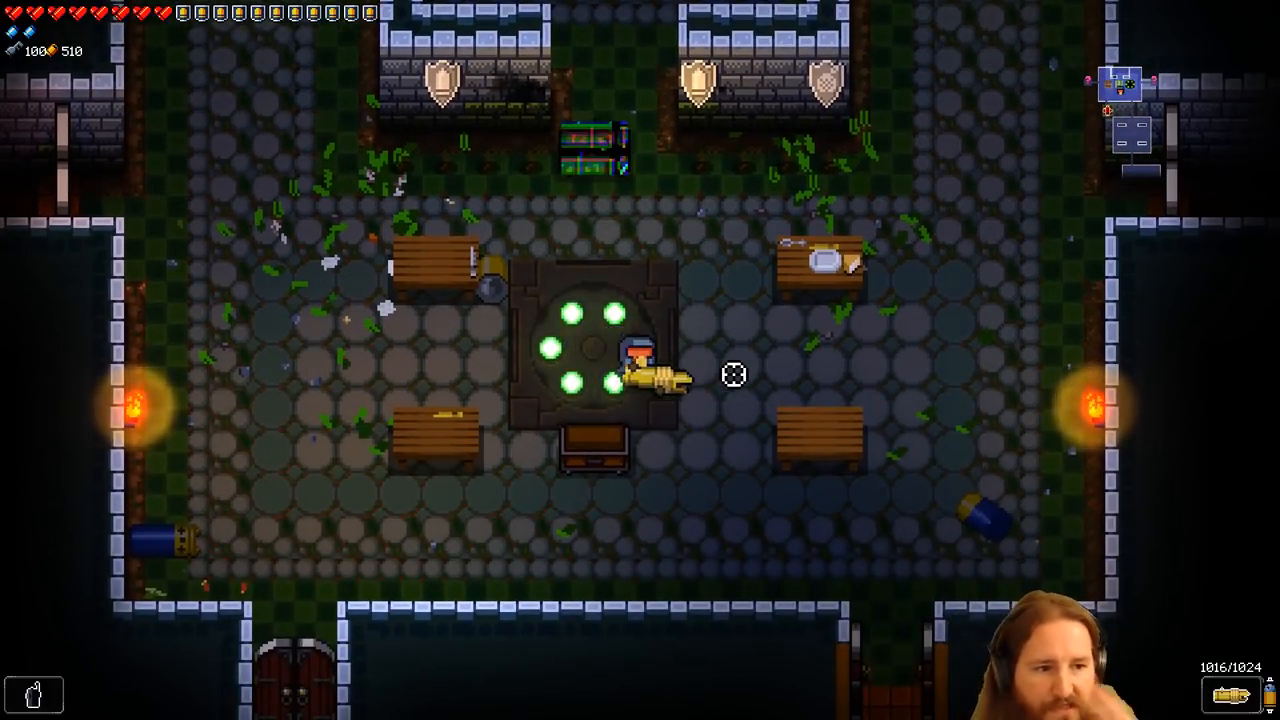
Run 'spawn chest' commands in the console to pile rainbow chests and loot around the Breach
key("`")
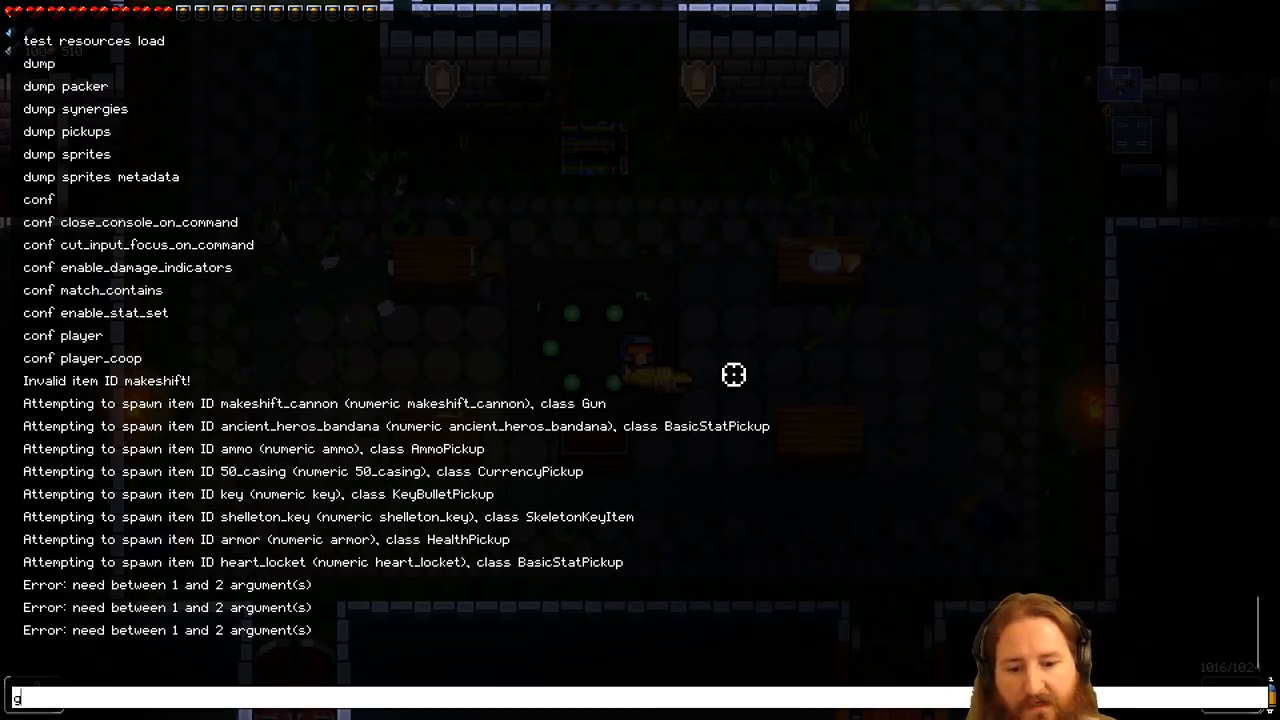
type("spawn ch")
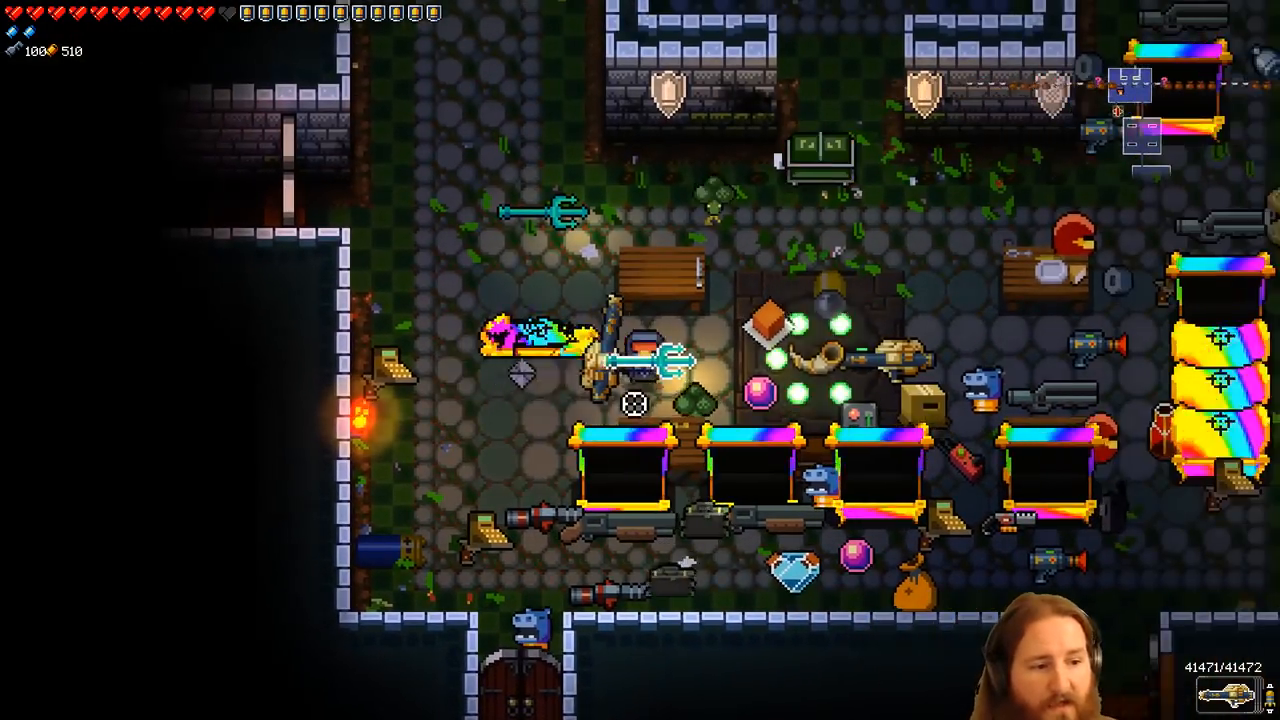
key("`")
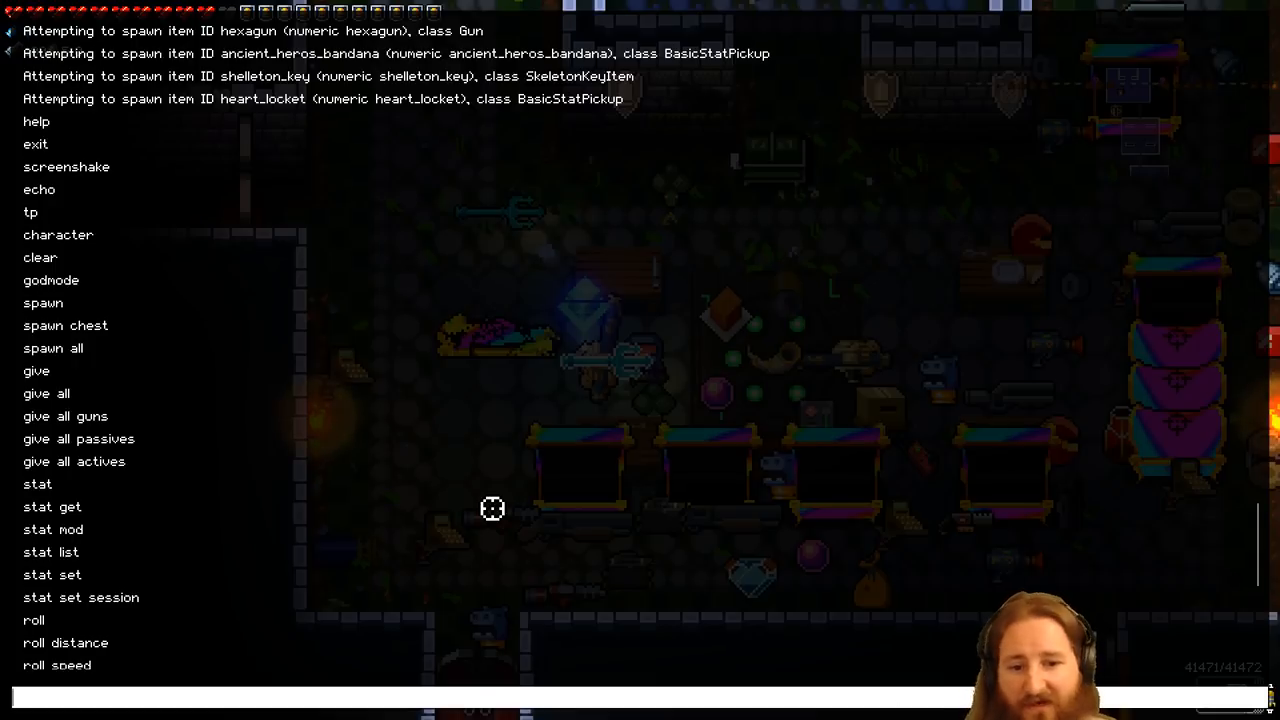
Scroll down the console log and begin typing a 'ro' roll command
scroll("down", 3)
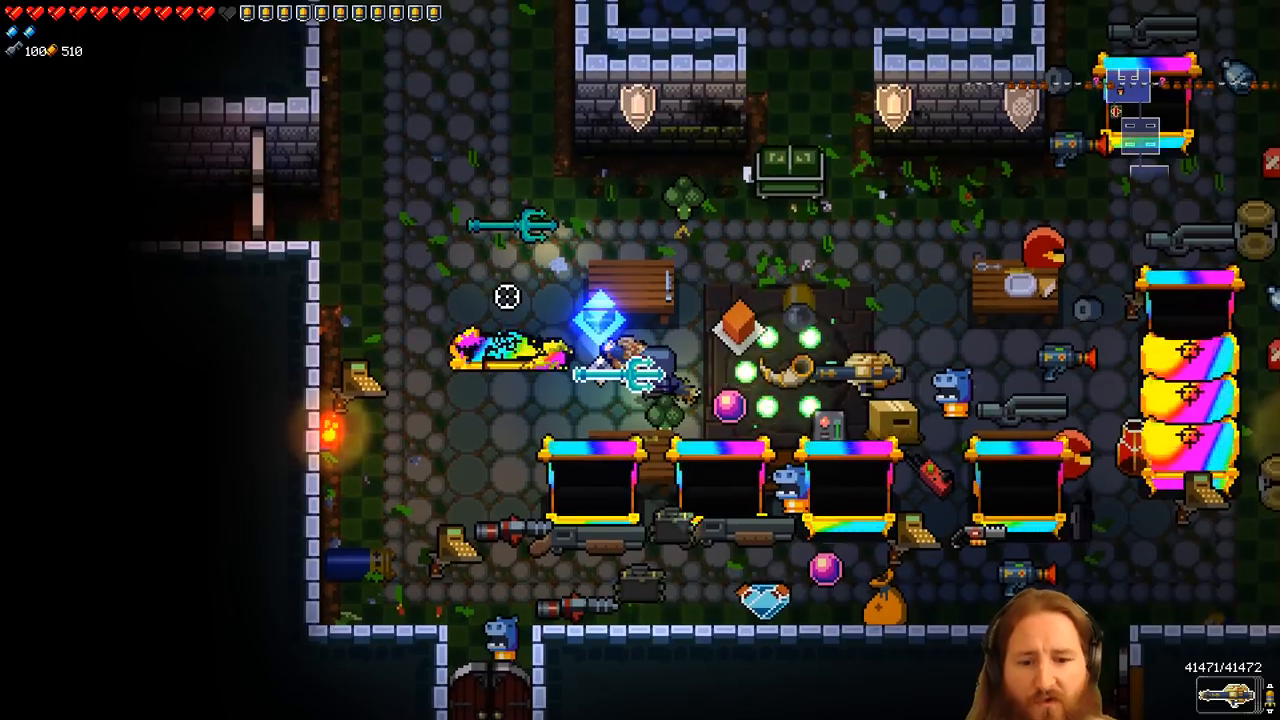
type("ro")
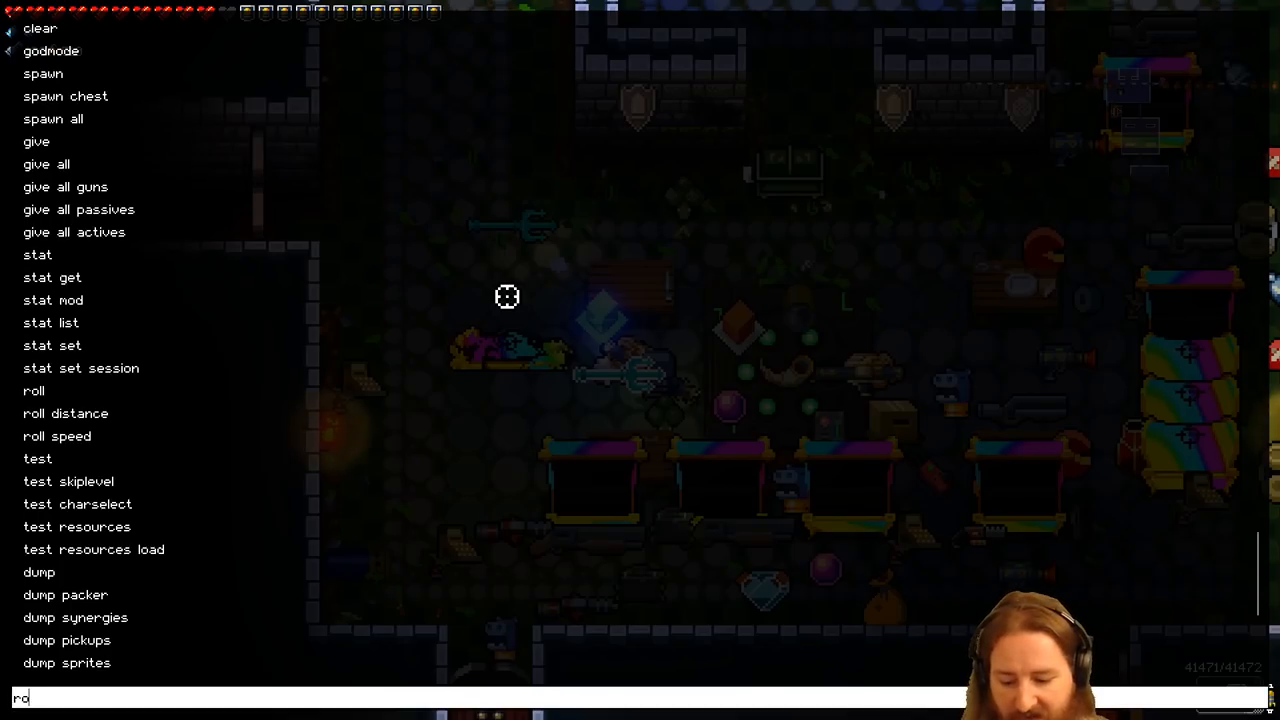